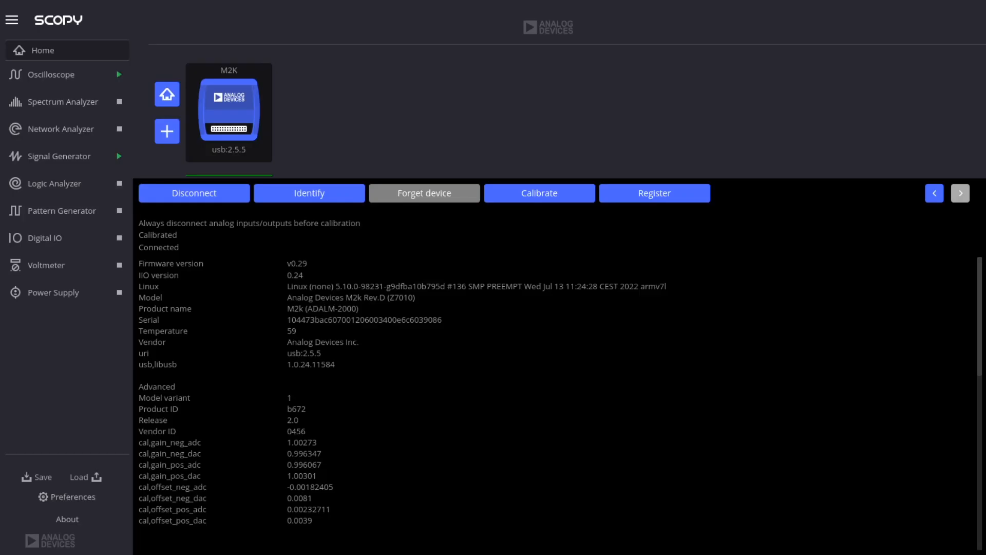
pyautogui.moveTo(617, 470)
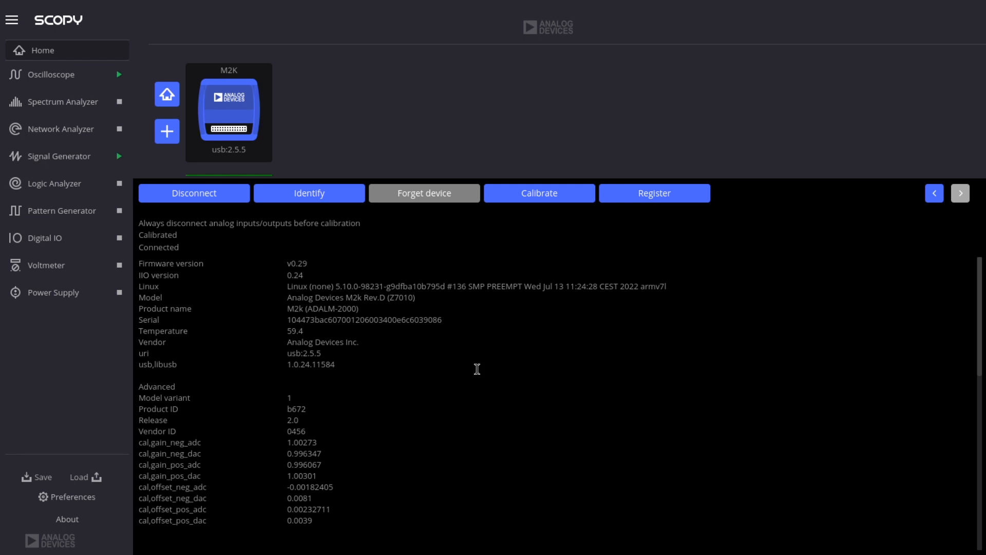
pyautogui.moveTo(703, 331)
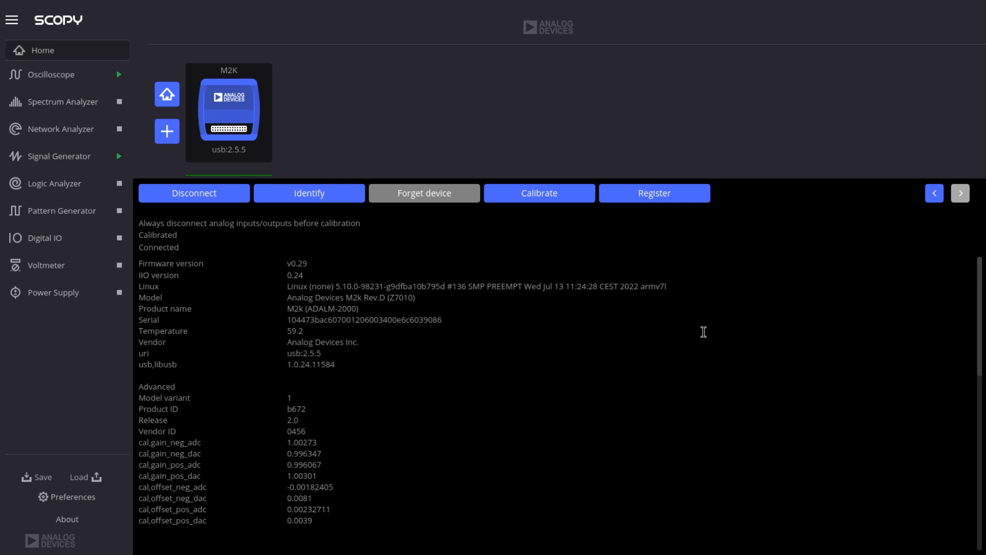
# Show the 2.5 MHz, ~4.9 V peak-to-peak trapezoidal signal running on oscilloscope channel 1
pyautogui.click(51, 74)
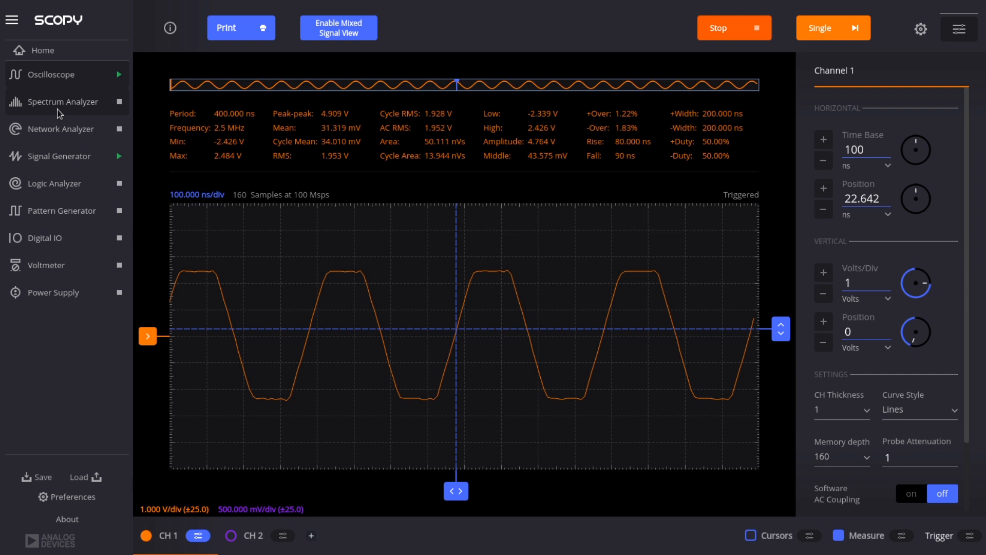
# Step through Spectrum Analyzer and Network Analyzer to the Signal Generator's 5 Vpp, 2.5 MHz trapezoid
pyautogui.click(63, 102)
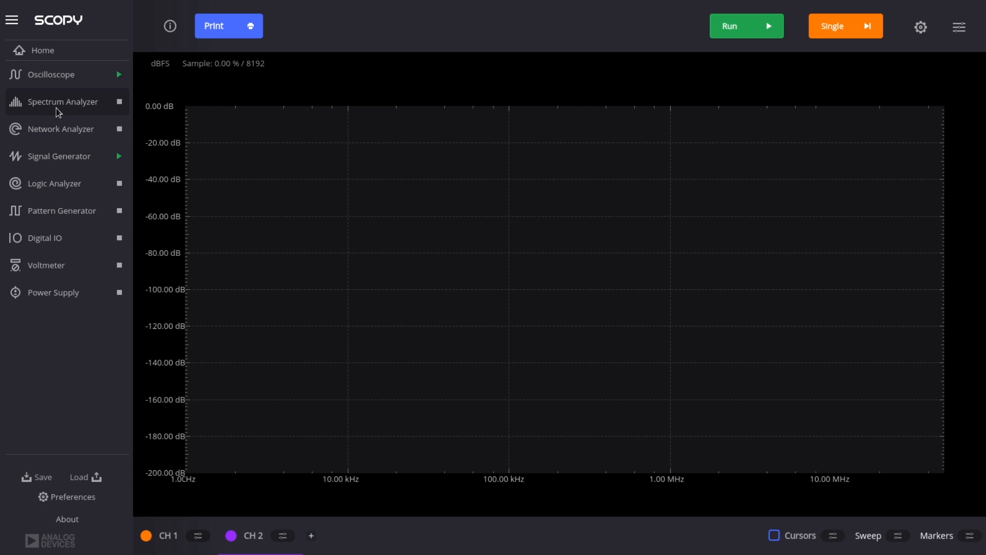
pyautogui.moveTo(61, 129)
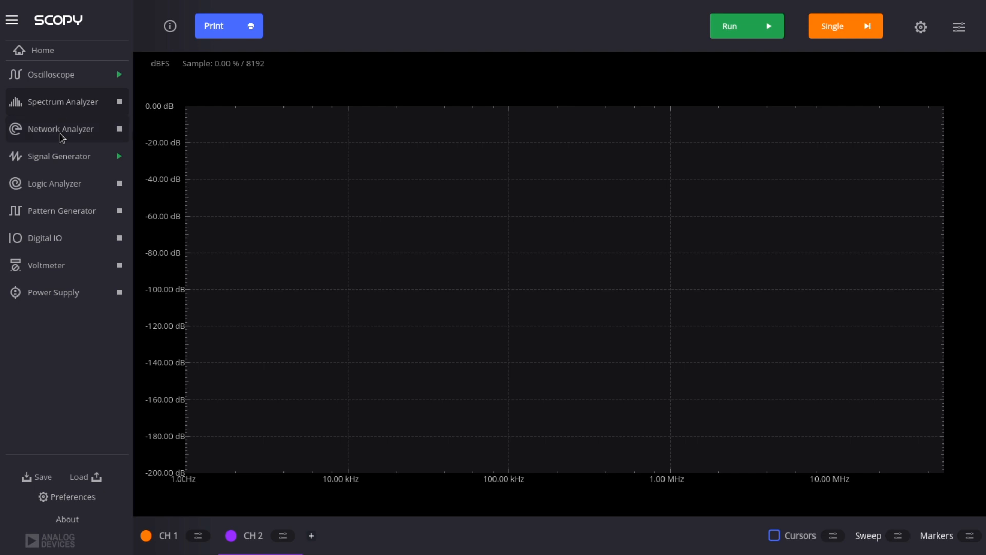
pyautogui.click(61, 130)
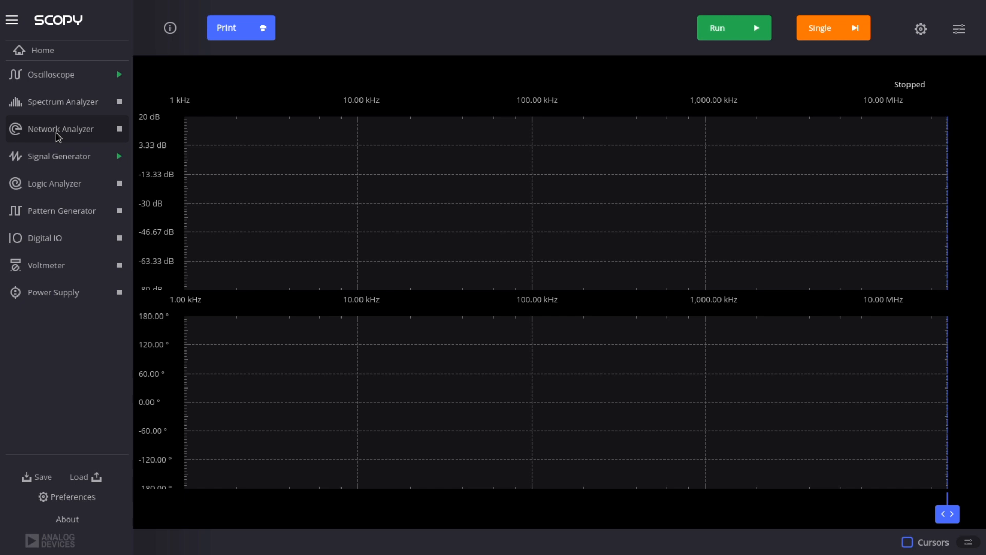
pyautogui.moveTo(59, 156)
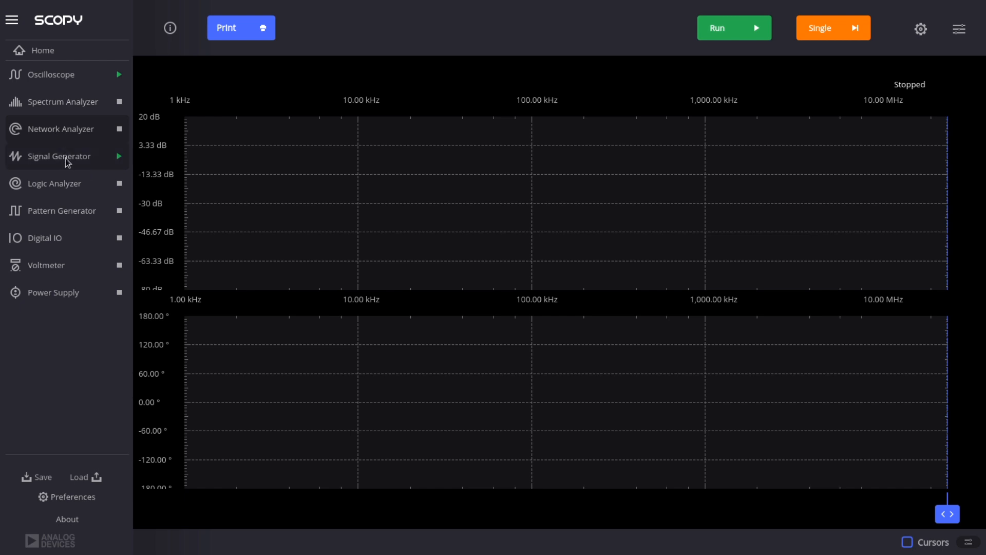
pyautogui.click(60, 156)
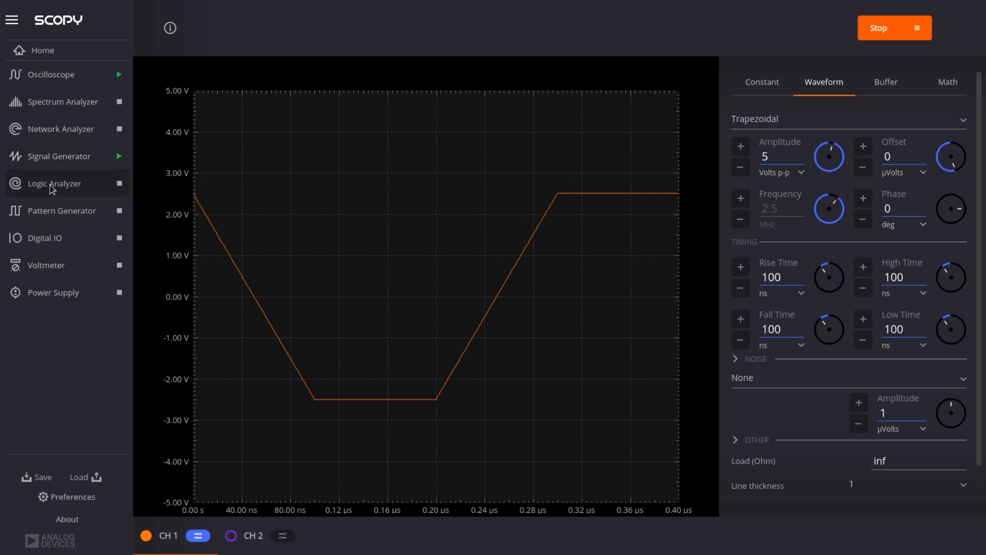
# Step through Logic Analyzer and Pattern Generator to the Digital IO view of pins 0-15 as inputs
pyautogui.click(54, 183)
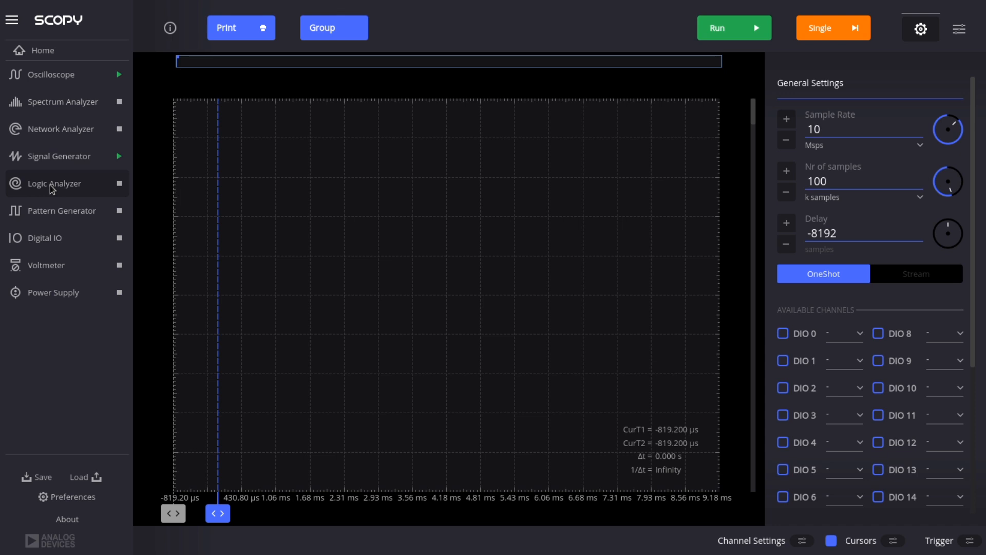
pyautogui.click(62, 211)
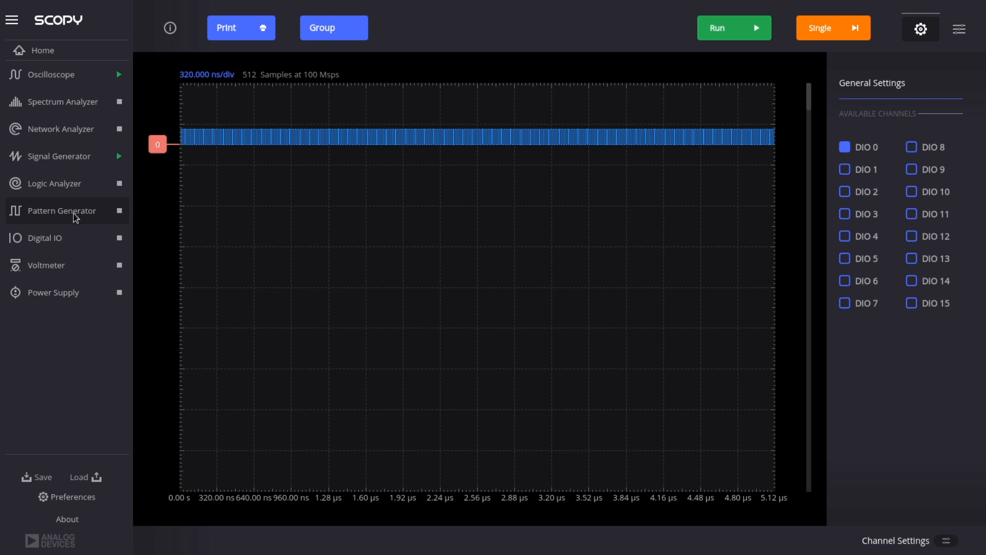
pyautogui.click(45, 237)
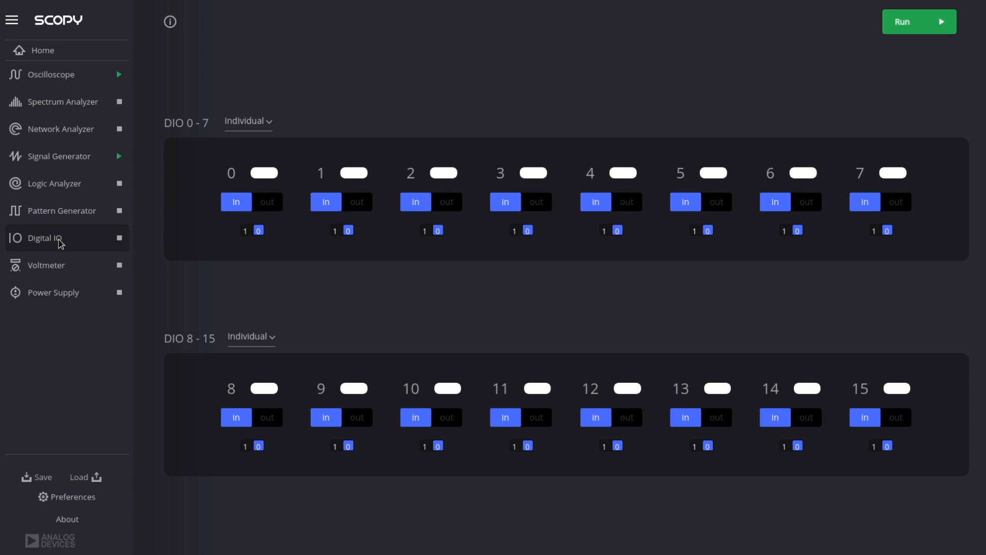
# View the voltmeter channel readings, then the power supply with +5 V on the positive output
pyautogui.click(47, 265)
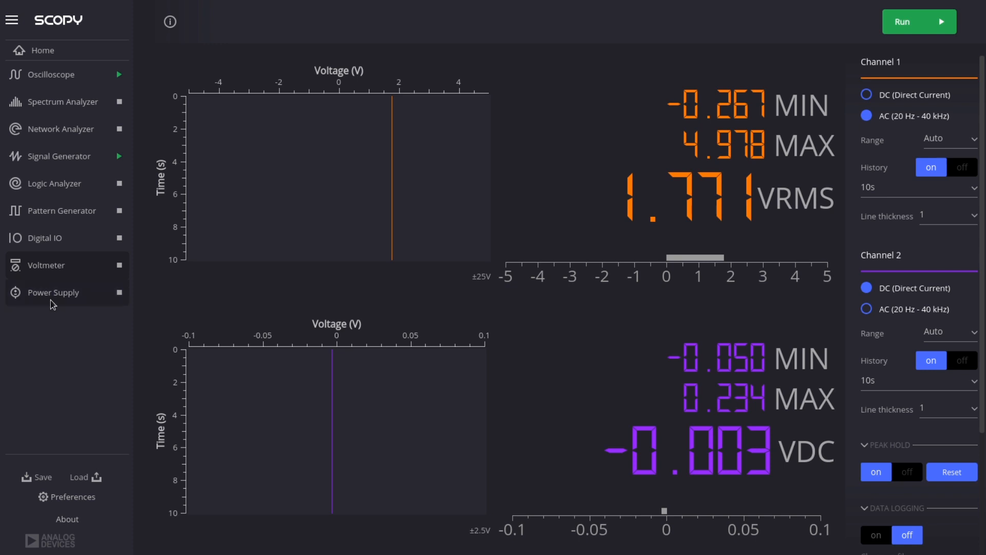
pyautogui.click(53, 292)
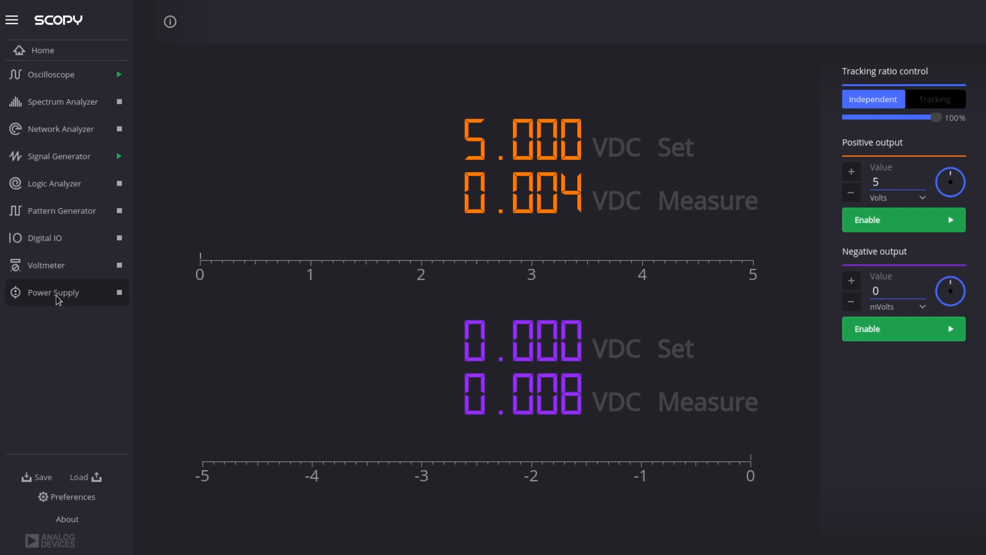
pyautogui.moveTo(57, 300)
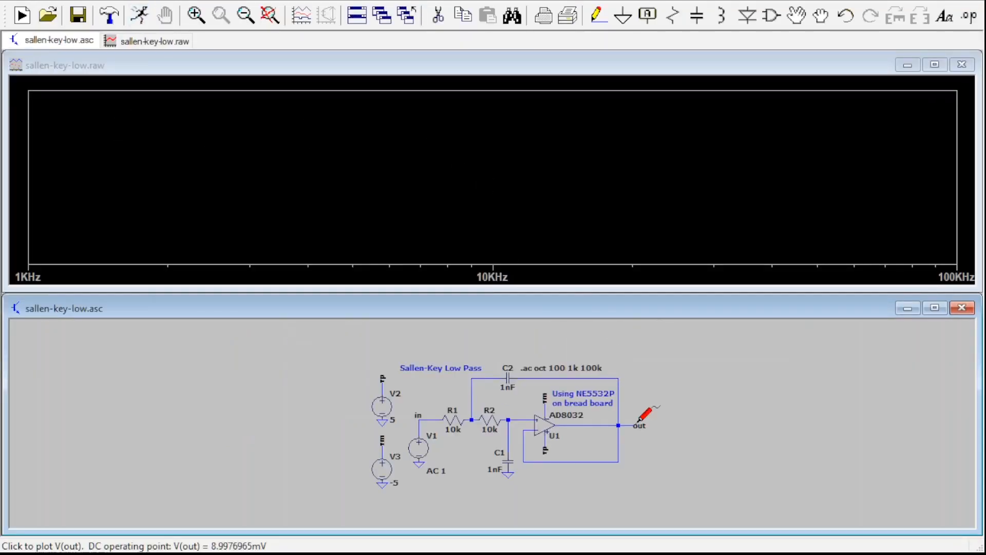
# Probe the 'out' net to plot V(out) magnitude and phase of the Sallen-Key filter
pyautogui.click(638, 426)
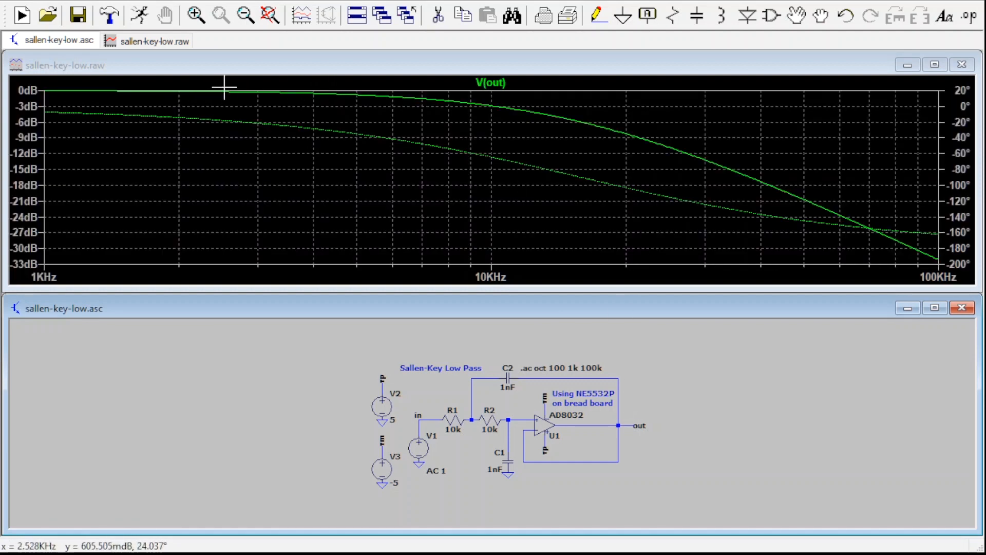
pyautogui.moveTo(379, 99)
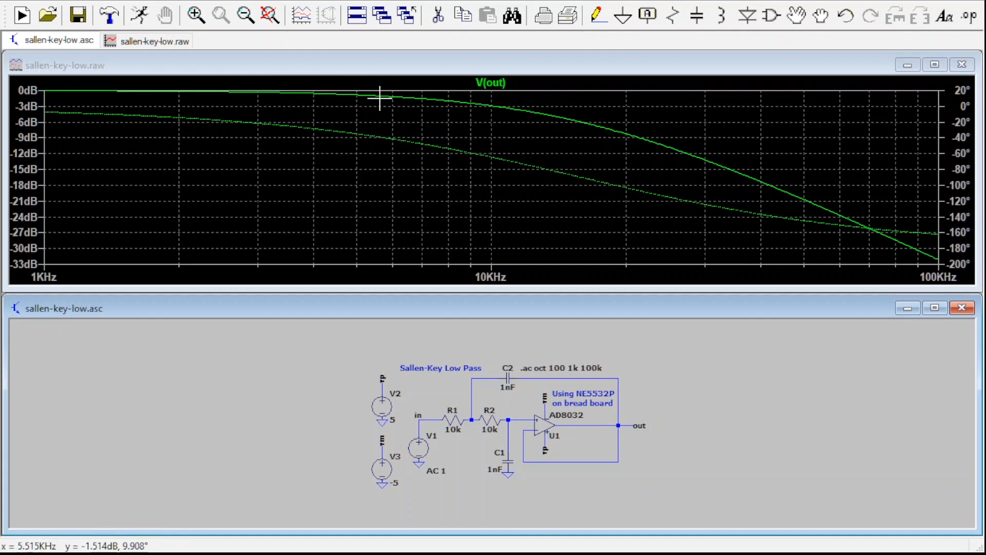
pyautogui.moveTo(842, 183)
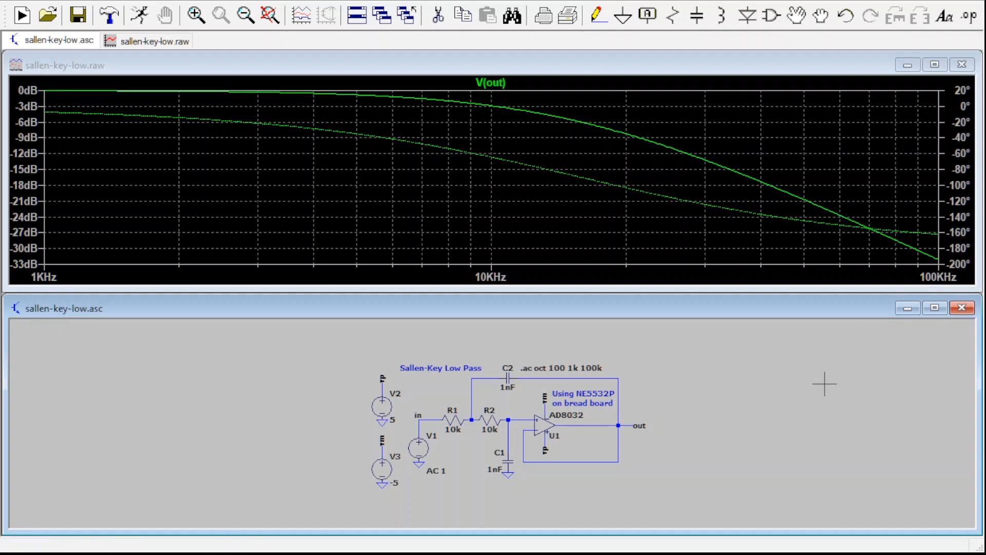
pyautogui.moveTo(793, 126)
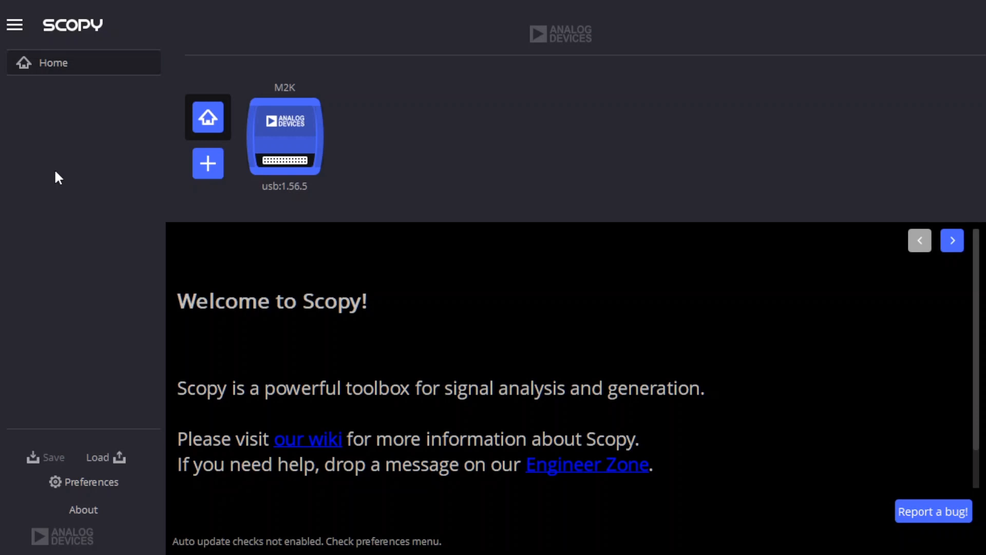
pyautogui.moveTo(222, 207)
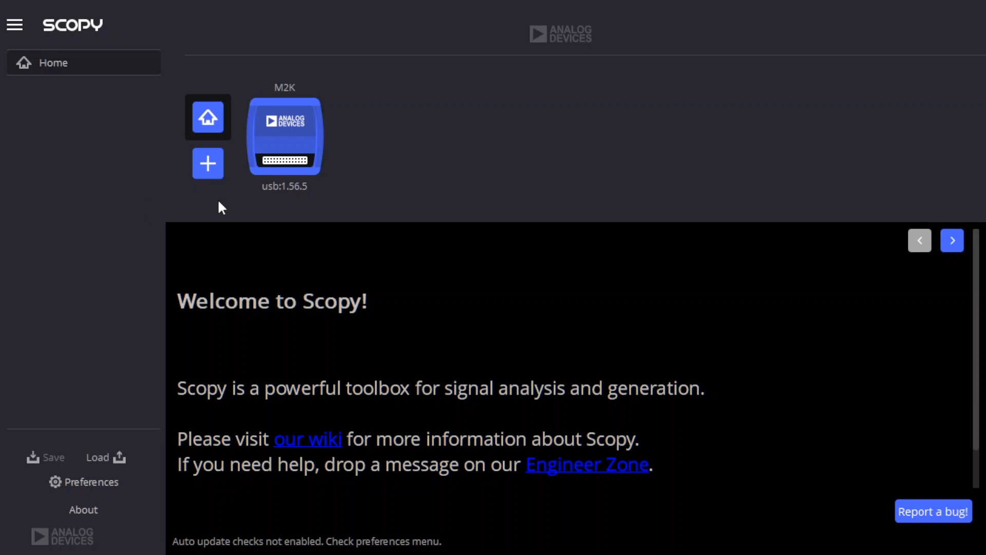
pyautogui.moveTo(290, 134)
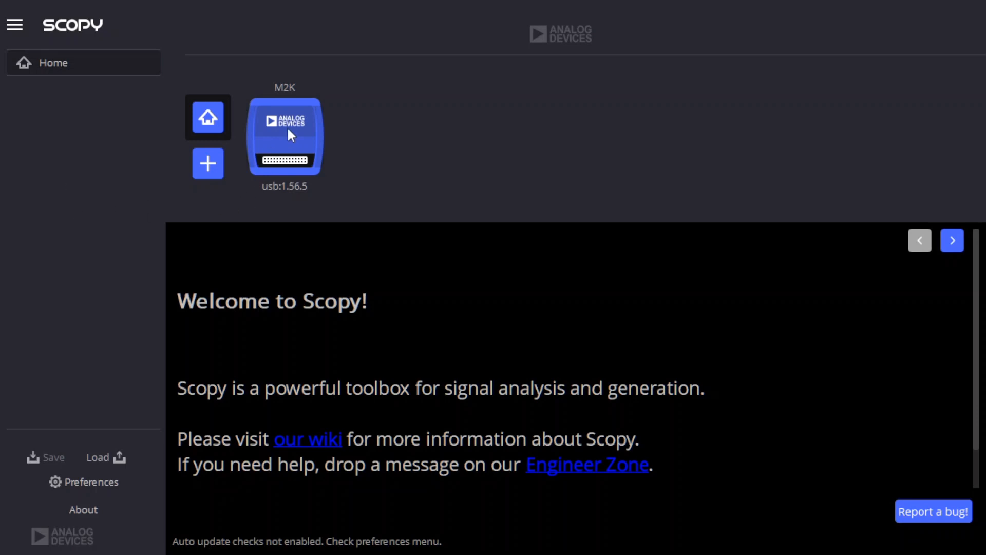
# Connect to the M2K board until it reports Calibrated, then bring up the power supply at 0 V
pyautogui.click(284, 137)
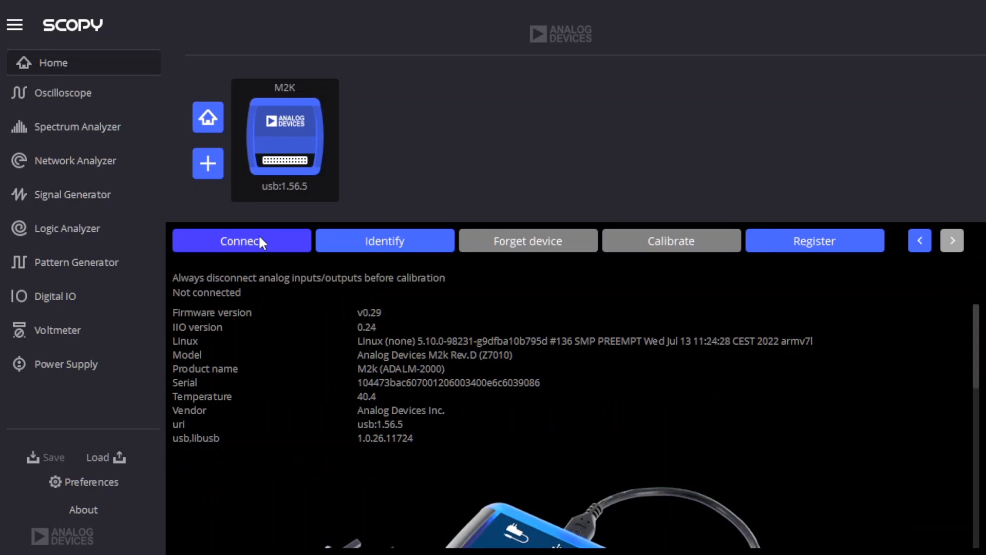
pyautogui.click(242, 240)
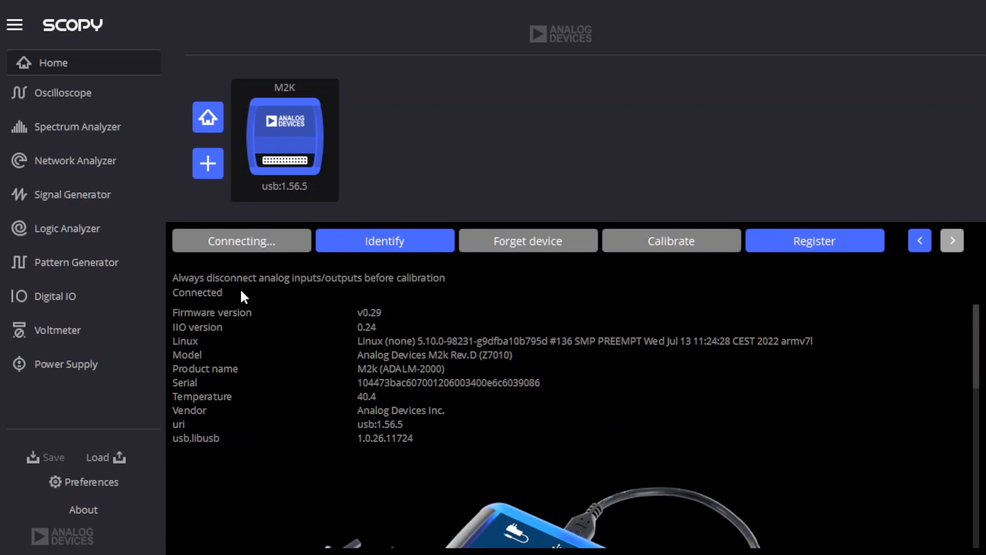
pyautogui.moveTo(240, 299)
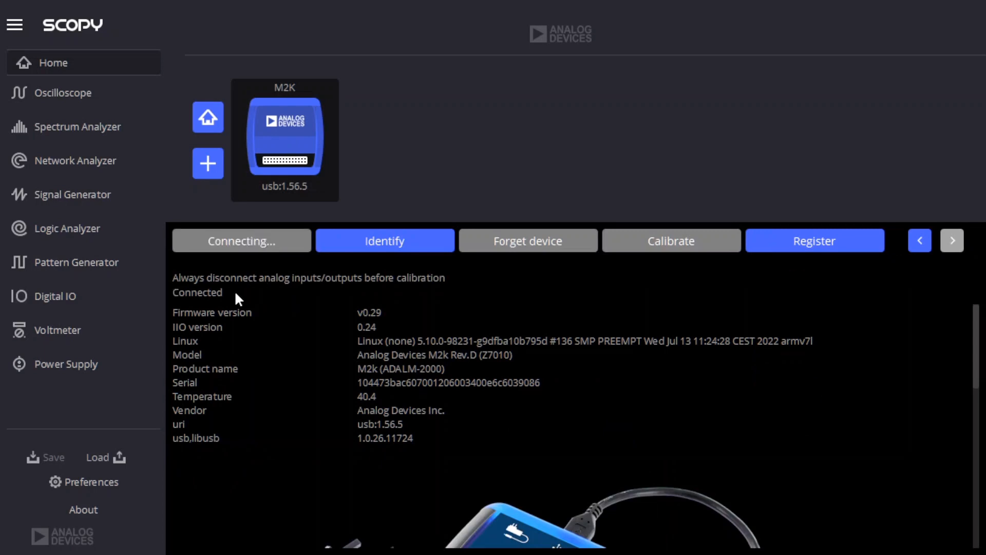
pyautogui.click(670, 240)
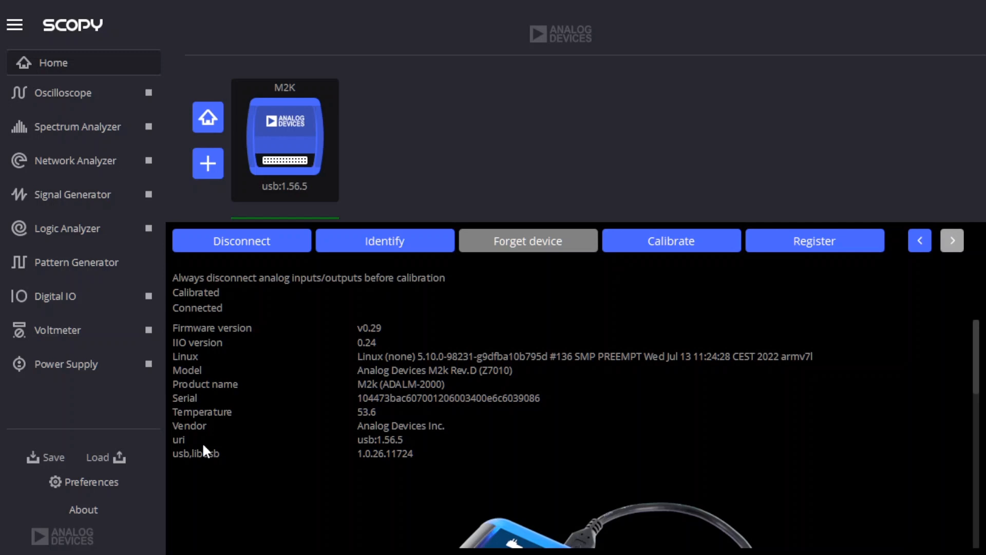
pyautogui.moveTo(85, 330)
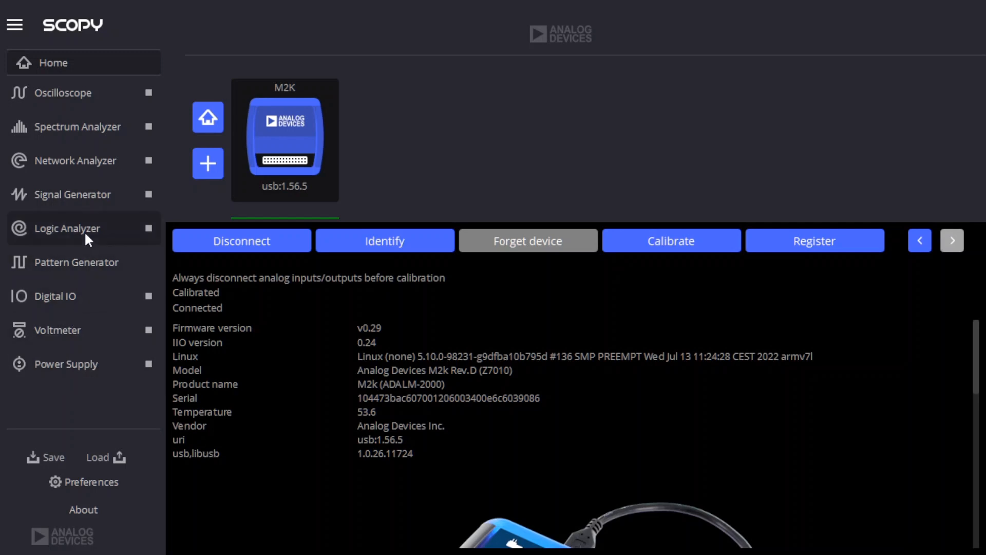
pyautogui.moveTo(68, 369)
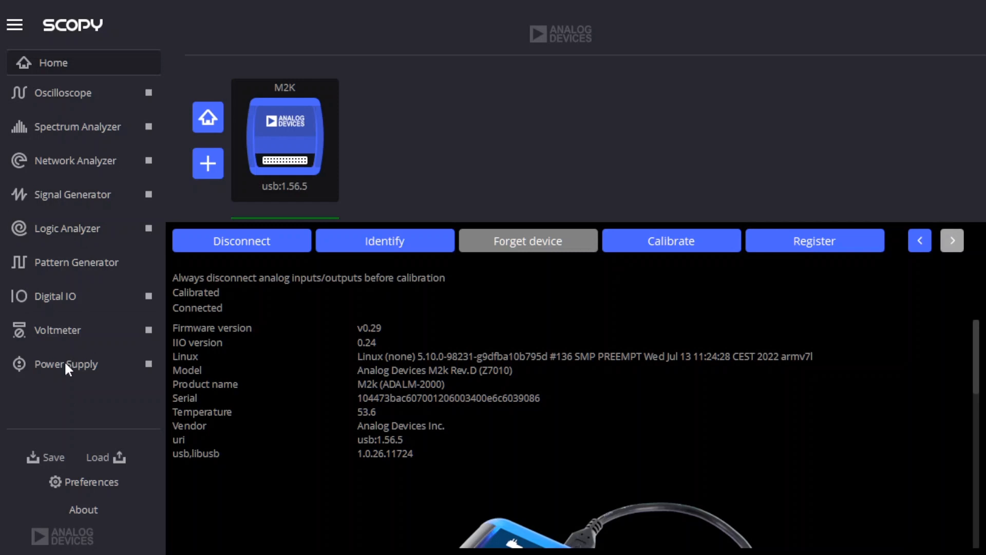
pyautogui.click(66, 364)
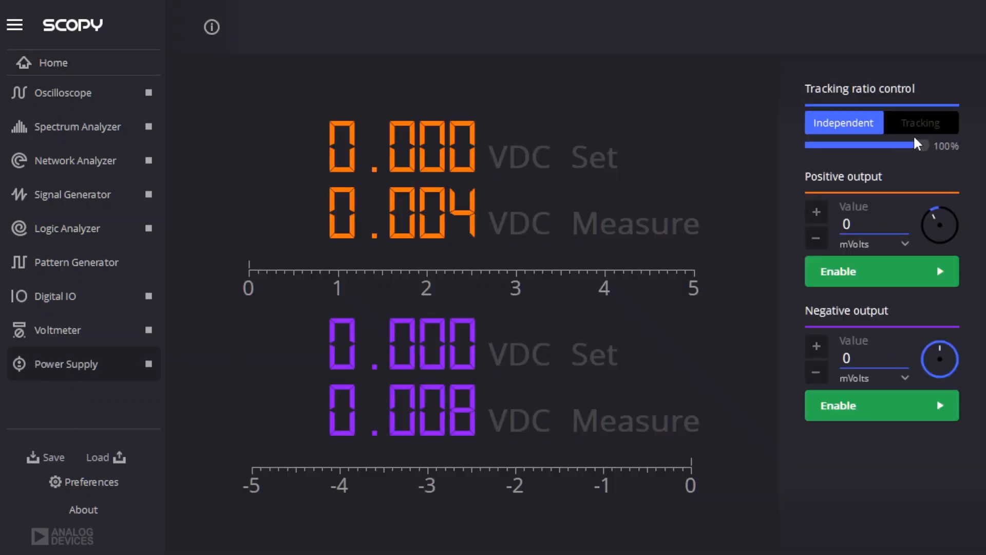
# Enable Tracking so the negative output mirrors the +5 V positive output at −5 V
pyautogui.click(921, 122)
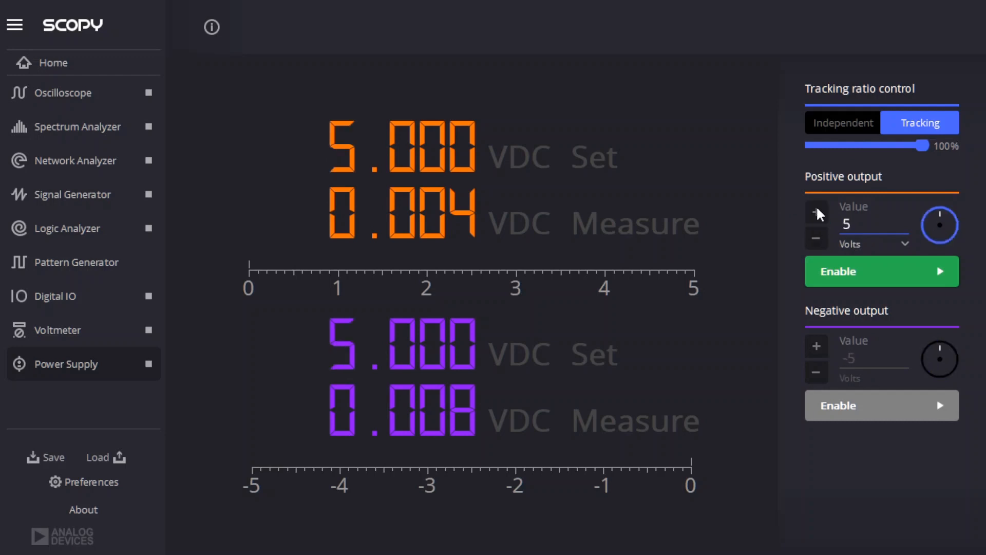
pyautogui.moveTo(894, 386)
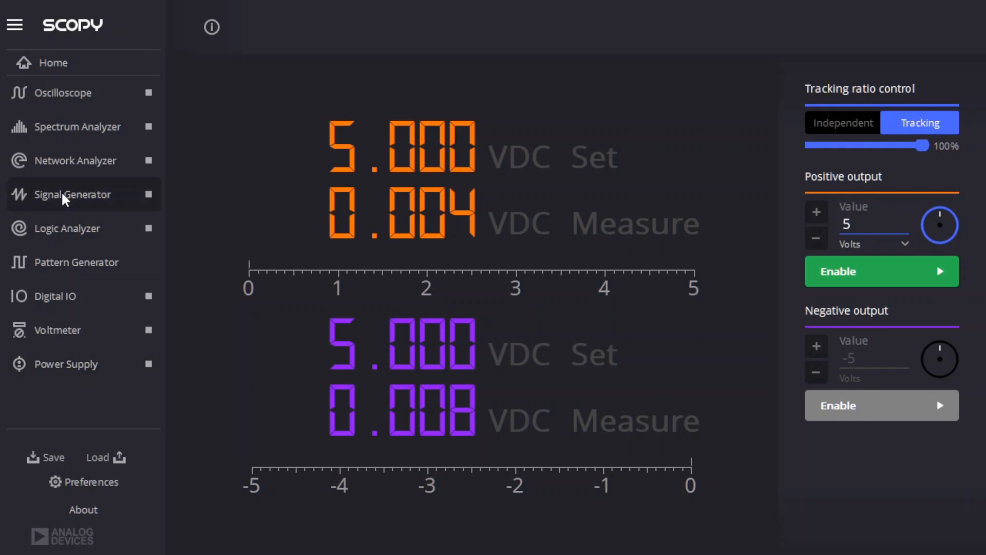
pyautogui.click(75, 195)
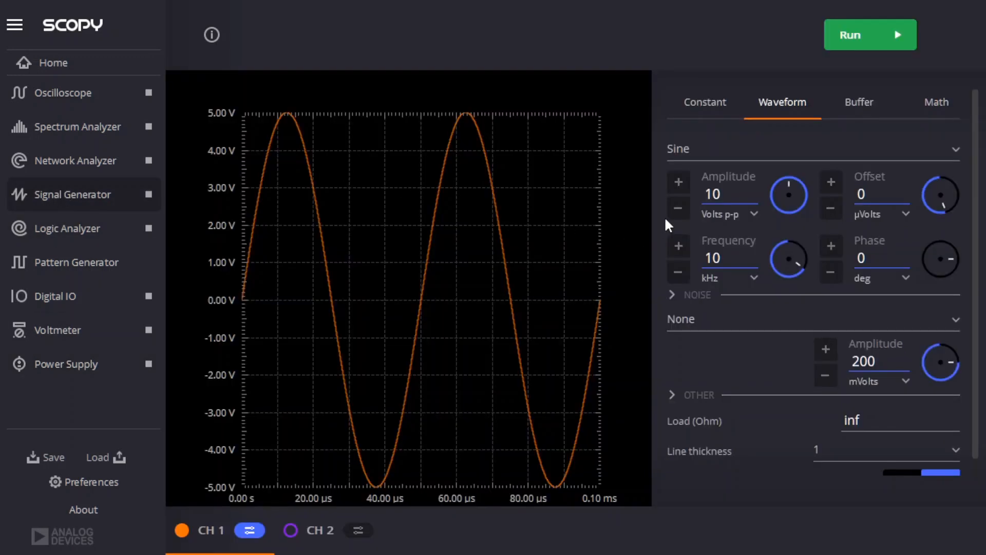
# Set the channel 1 sine to 1 Vpp amplitude and 1 kHz frequency
pyautogui.click(679, 208)
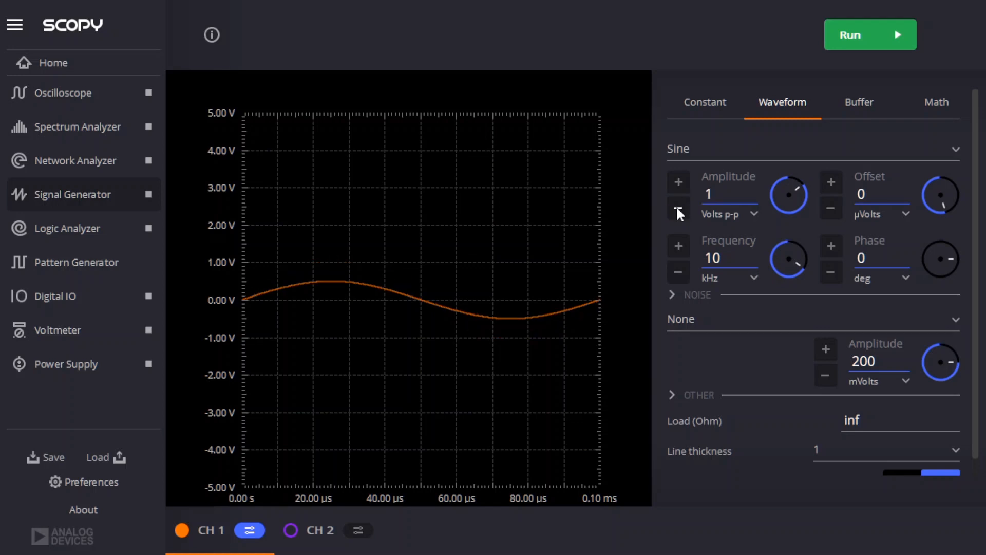
pyautogui.tripleClick(713, 257)
pyautogui.write('1')
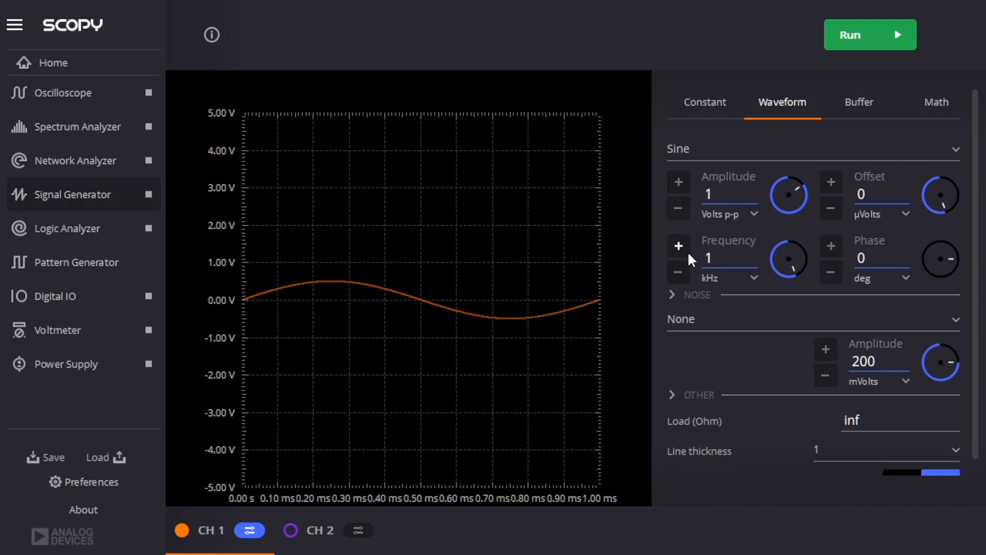
pyautogui.click(730, 257)
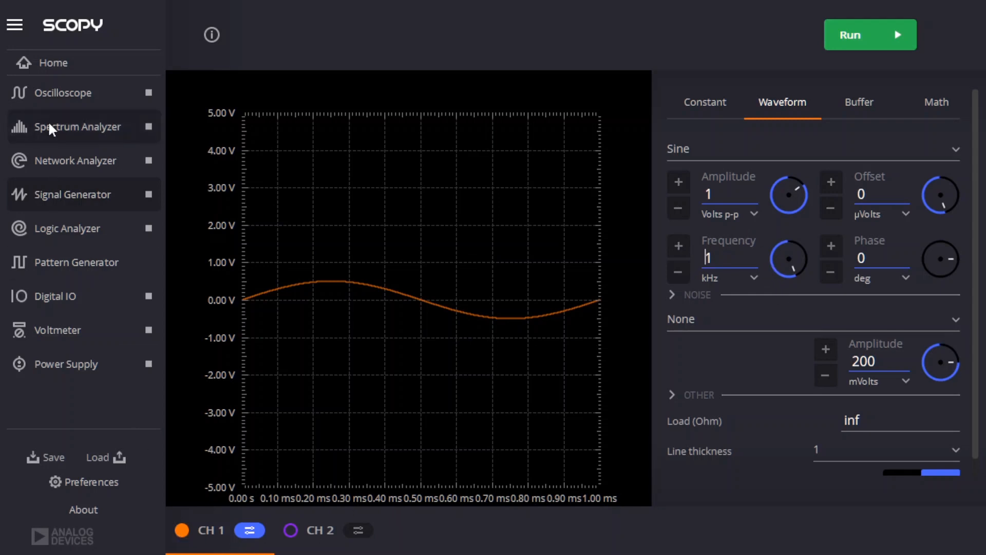
# In the oscilloscope, zero both channel positions with channel 2 at 500 mV/div
pyautogui.click(66, 92)
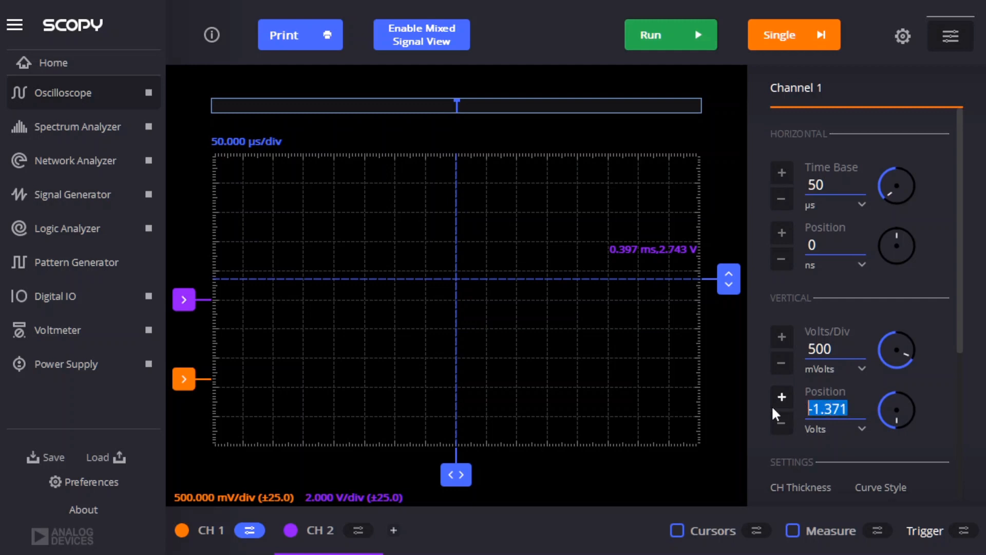
pyautogui.write('0')
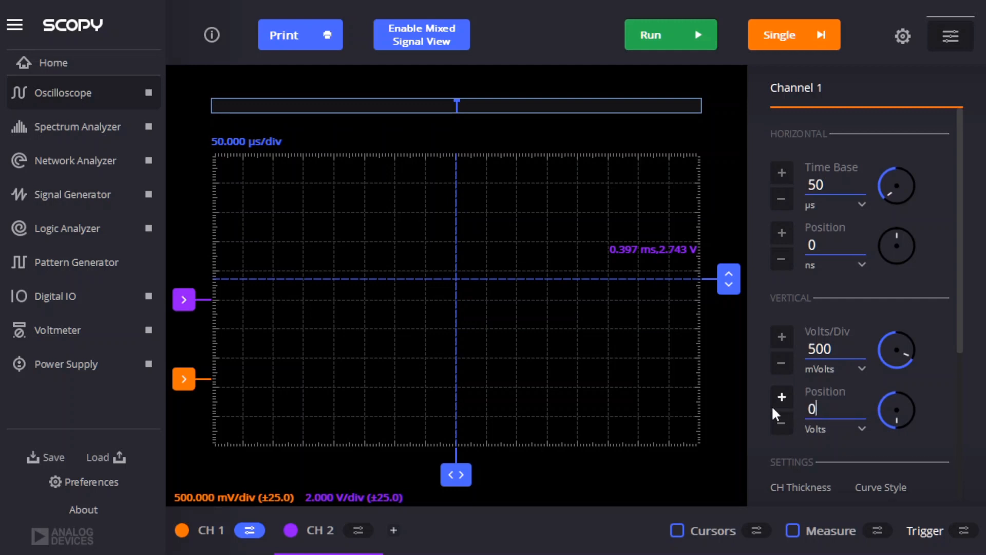
pyautogui.click(358, 530)
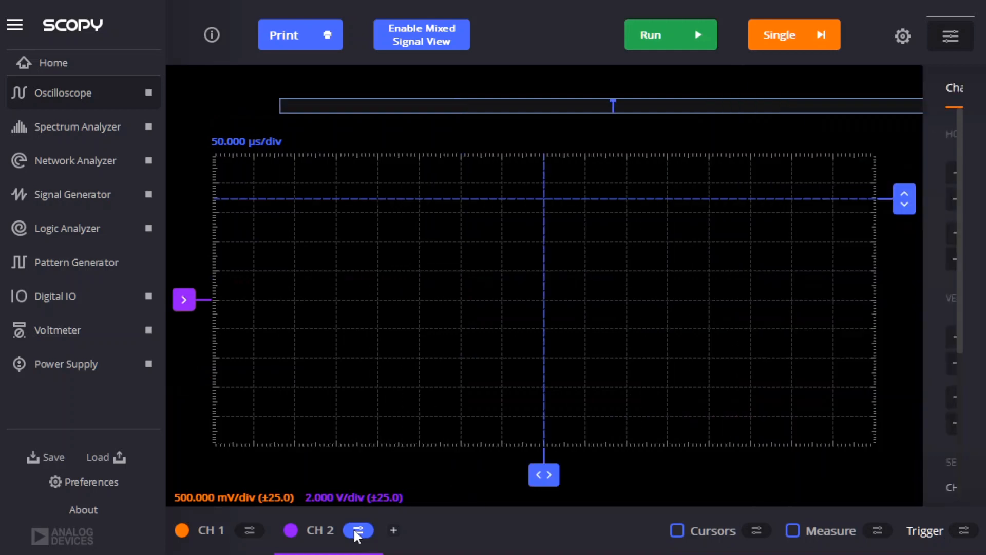
pyautogui.click(358, 531)
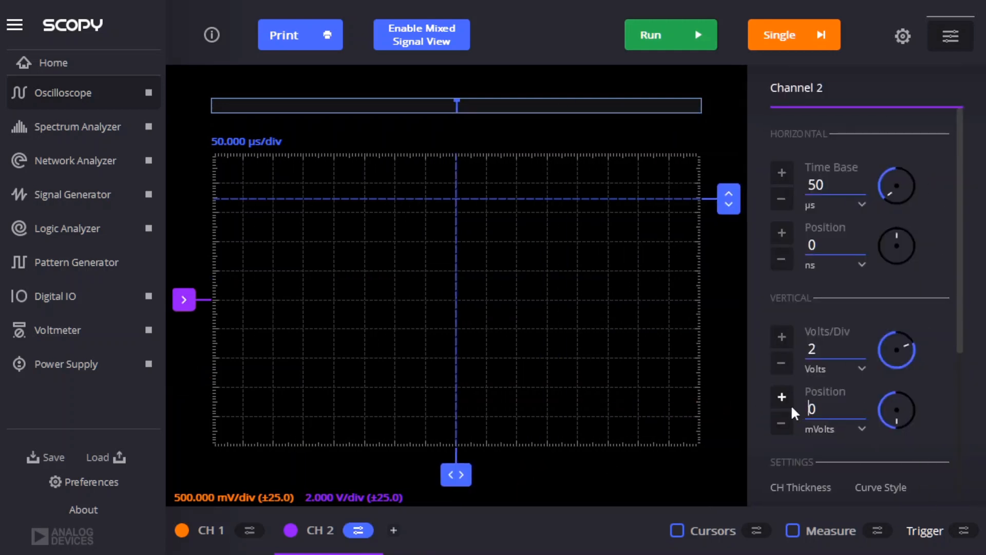
pyautogui.click(782, 364)
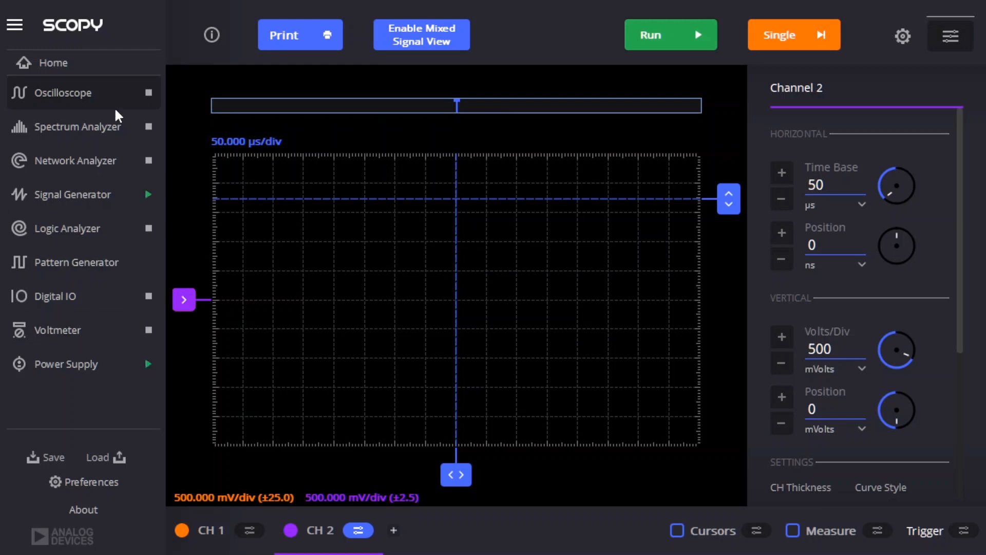
# Run acquisition and capture the 1 kHz sine on both channels at 500 µs/div and 200 mV/div
pyautogui.click(669, 35)
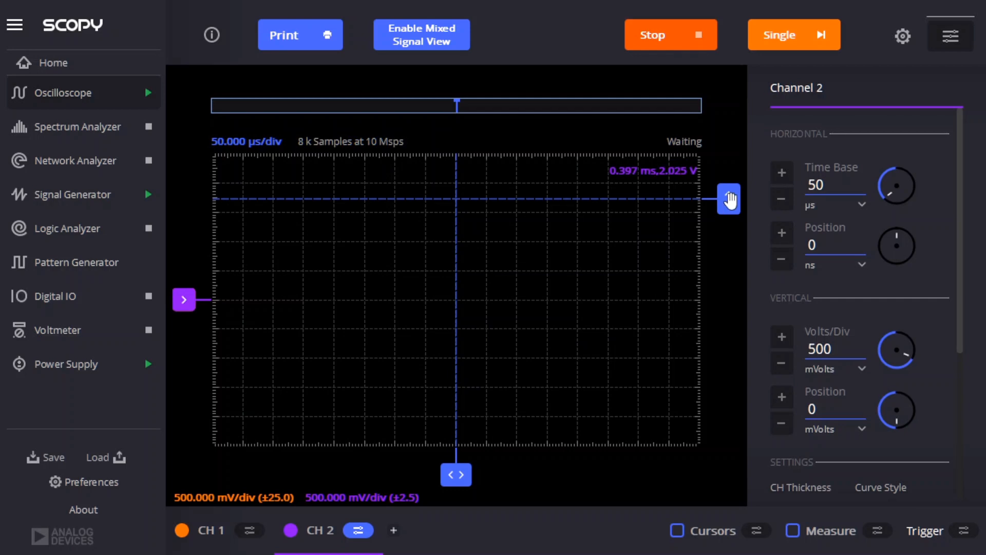
pyautogui.click(793, 35)
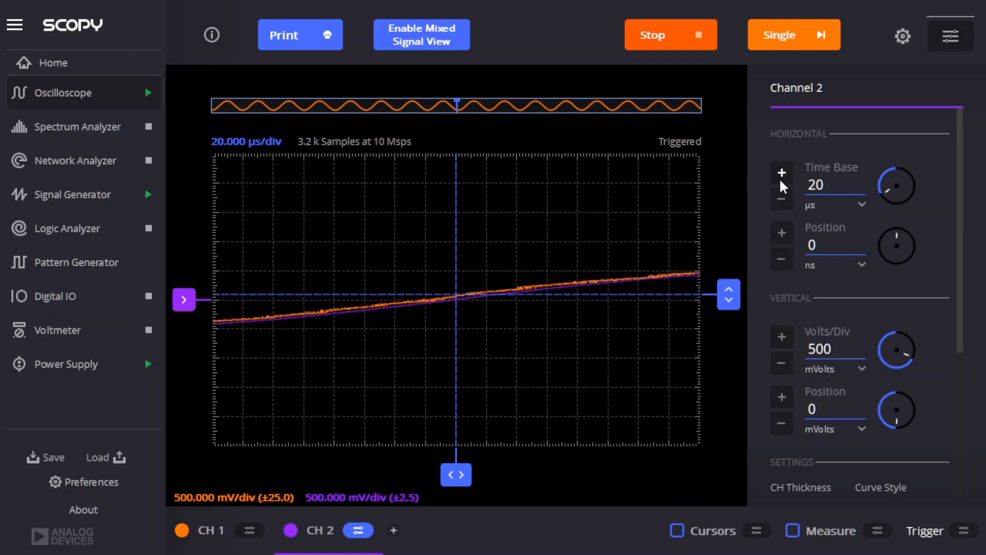
pyautogui.click(782, 173)
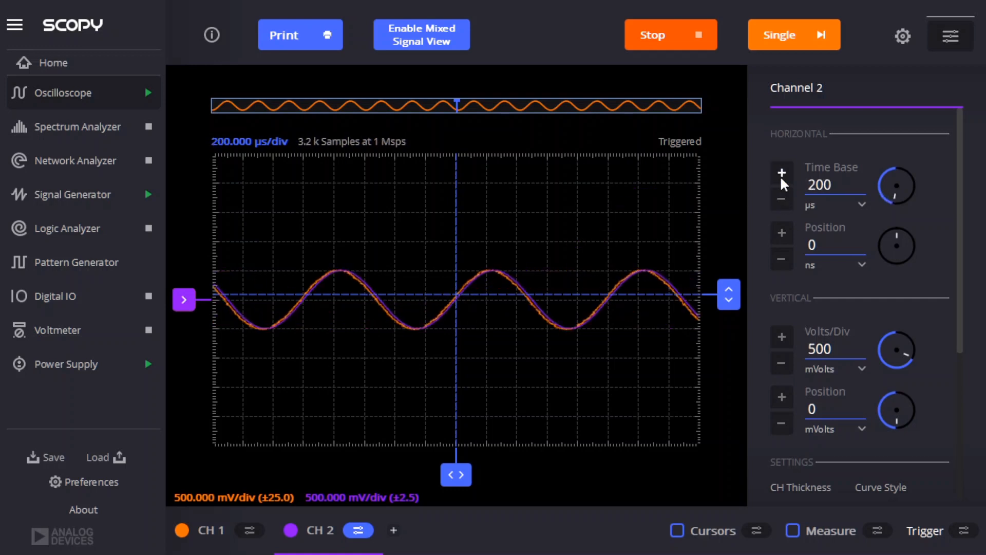
pyautogui.click(781, 172)
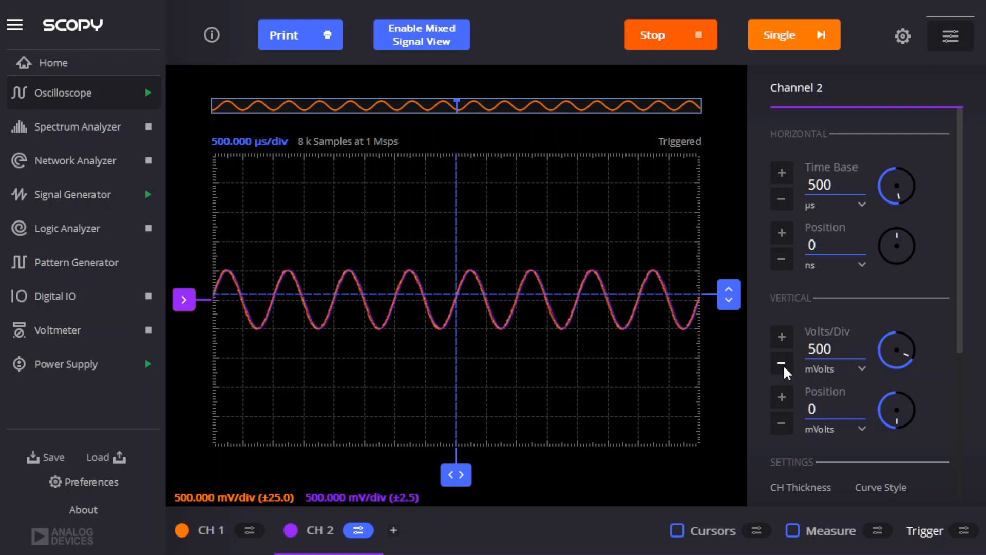
pyautogui.click(782, 363)
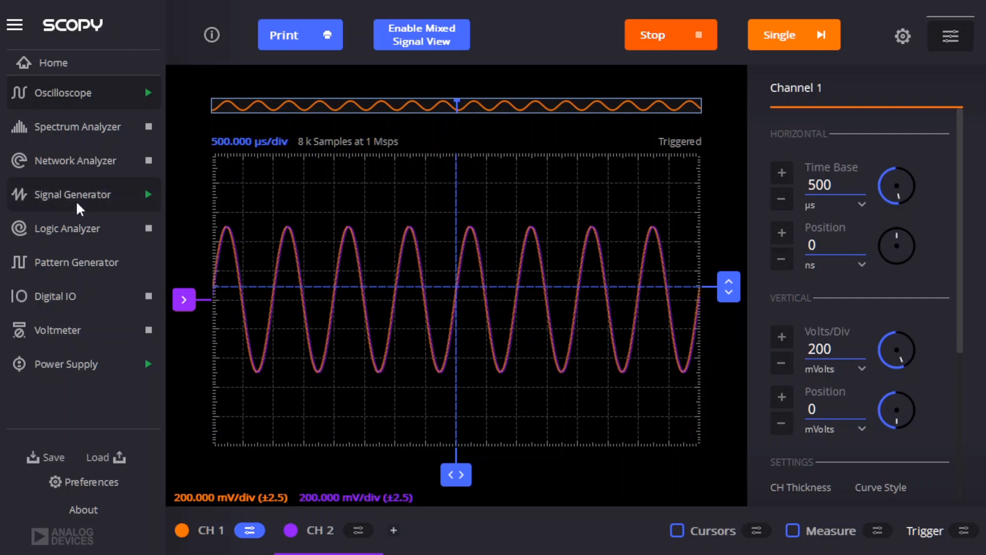
pyautogui.click(74, 194)
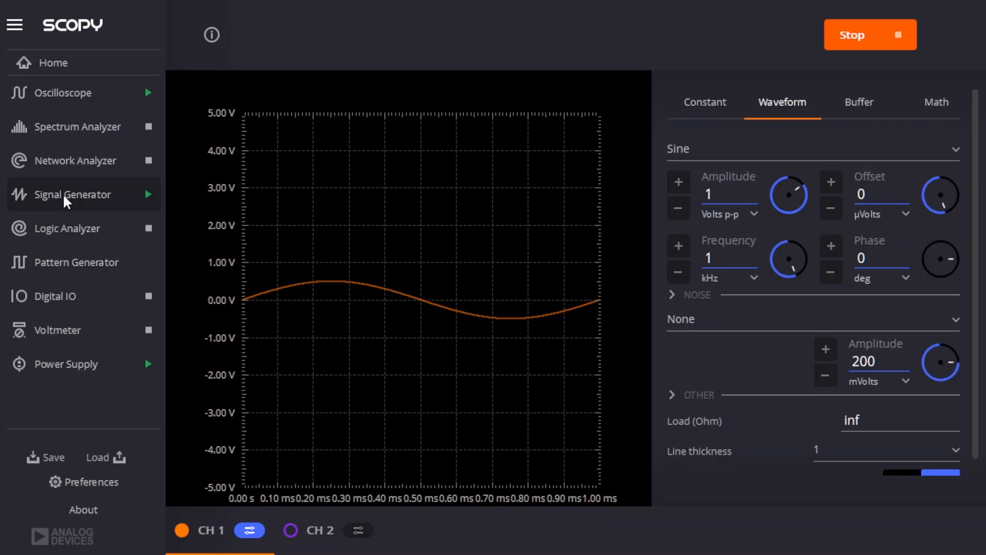
pyautogui.moveTo(63, 163)
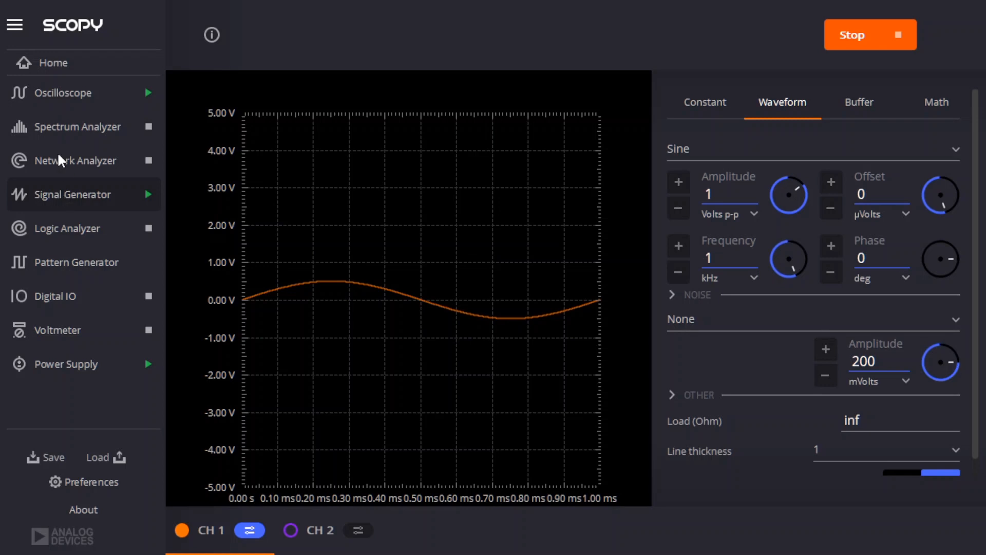
# Switch to the Network Analyzer instrument and bring up its settings panel
pyautogui.click(77, 160)
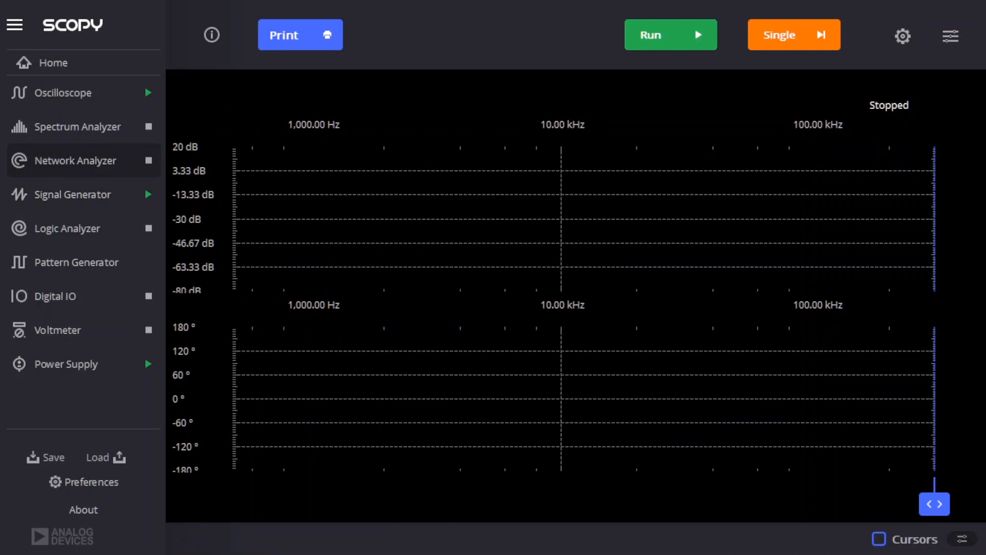
pyautogui.click(951, 35)
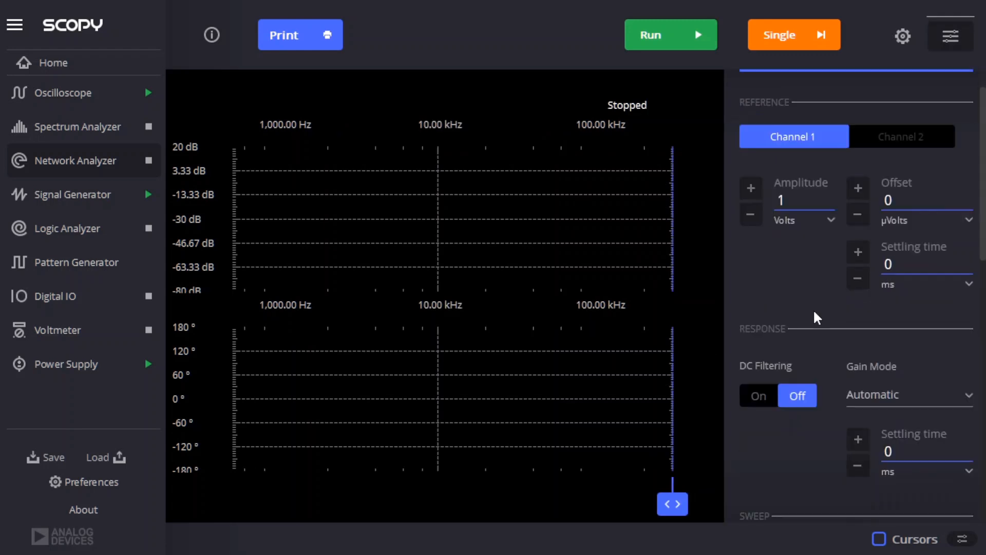
# Set the logarithmic sweep Start to 1 kHz and Stop to 100 kHz
pyautogui.scroll(-3)
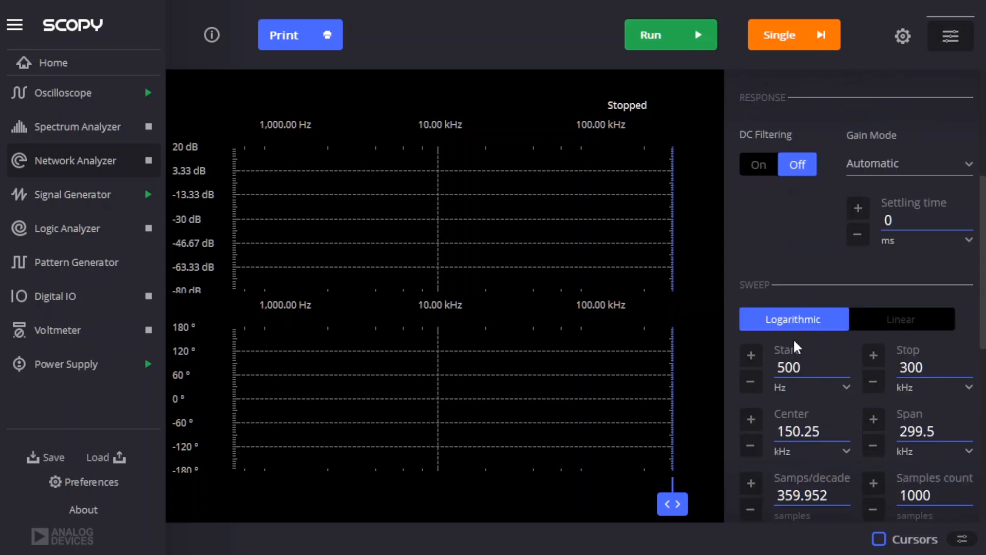
pyautogui.write('1')
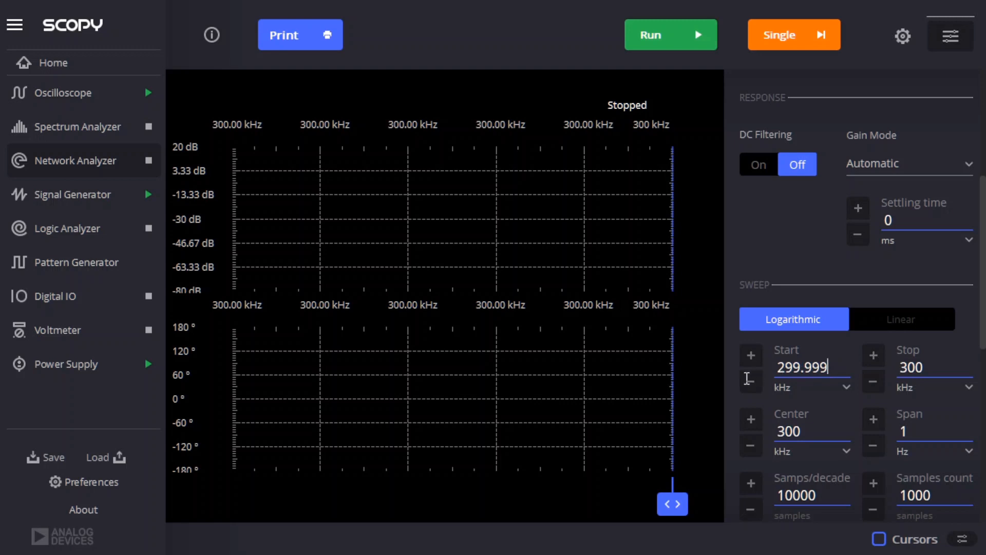
pyautogui.write('1')
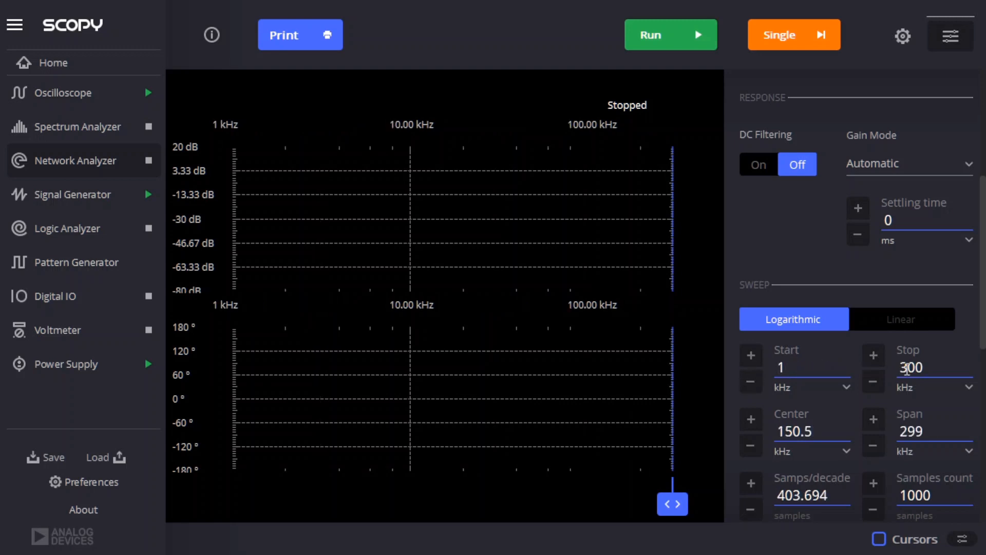
pyautogui.write('100')
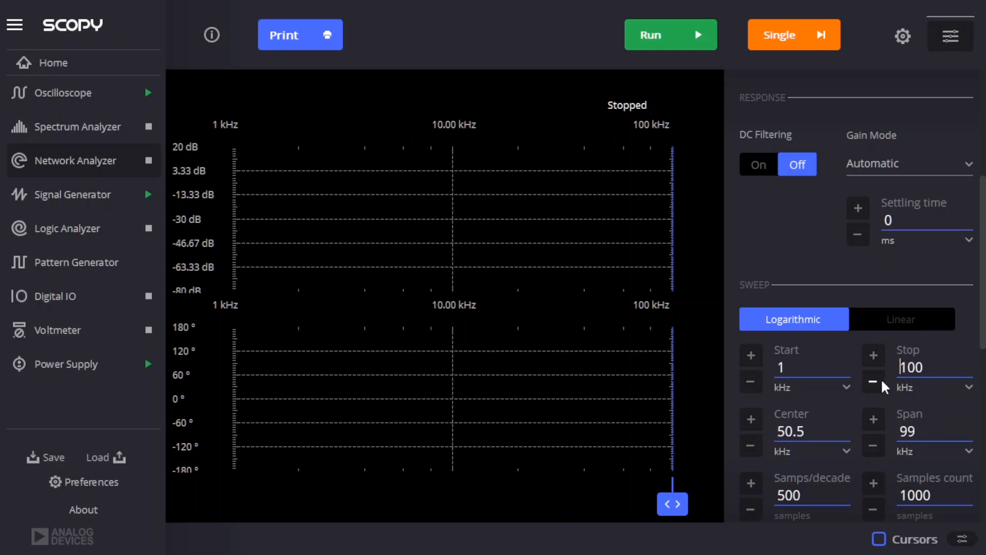
pyautogui.scroll(-3)
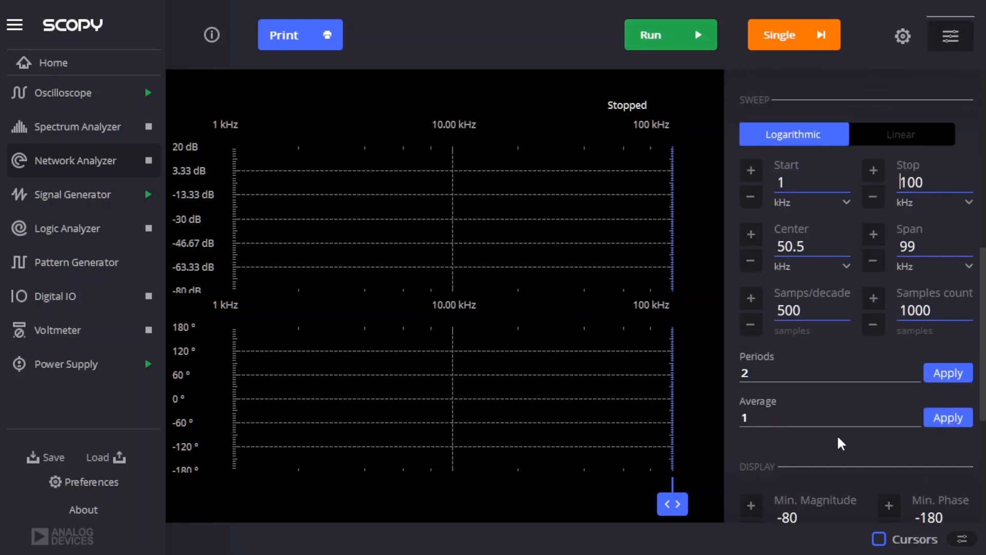
pyautogui.scroll(-3)
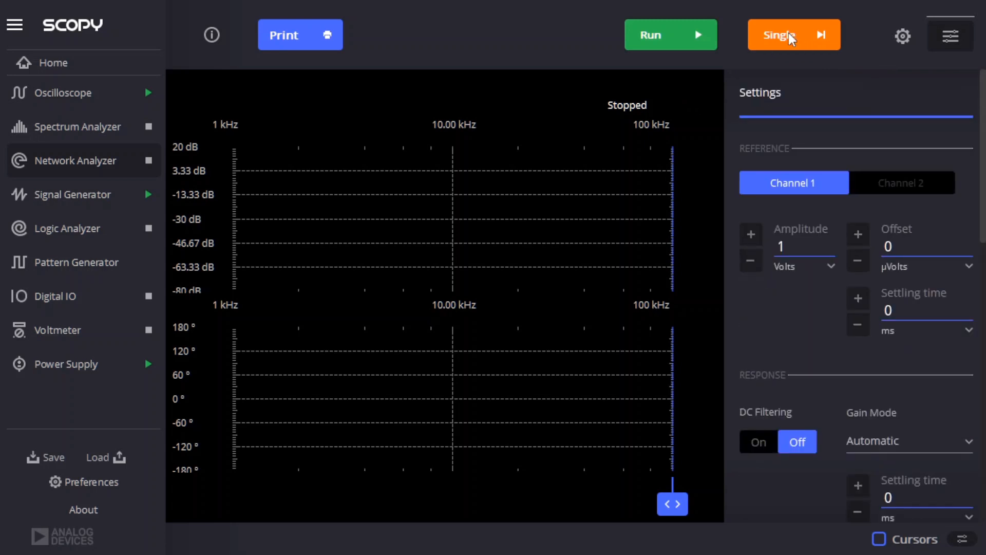
# Run a Single 1000-sample sweep, plotting magnitude rolling off to about −24 dB near 100 kHz
pyautogui.click(794, 35)
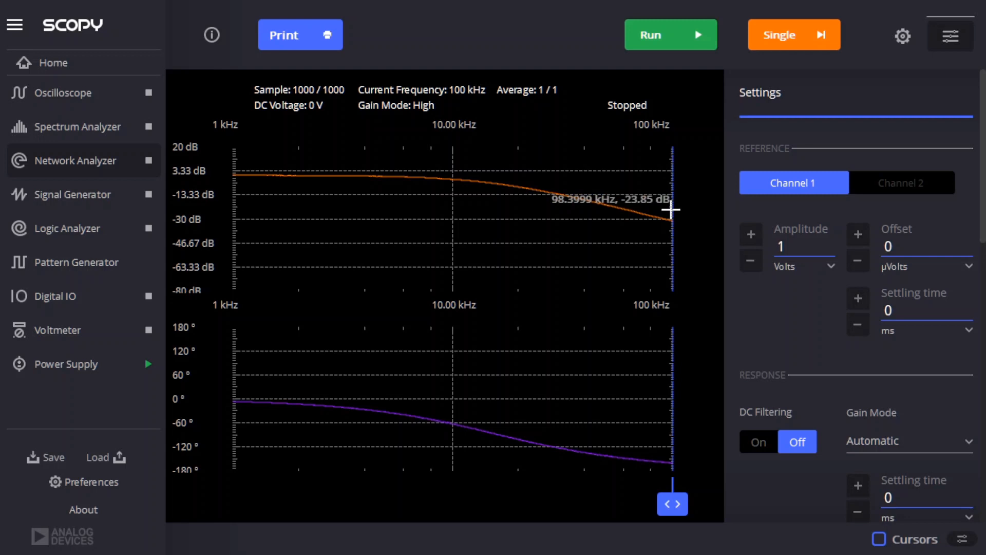
pyautogui.moveTo(660, 172)
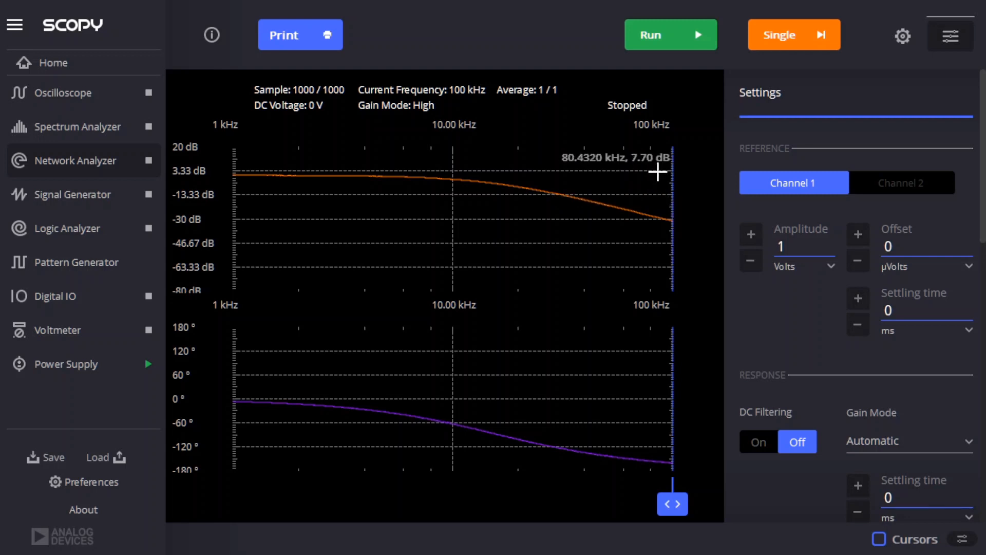
# Set Display Min. Magnitude to -50 dB and Max. Magnitude to 5 dB
pyautogui.scroll(-3)
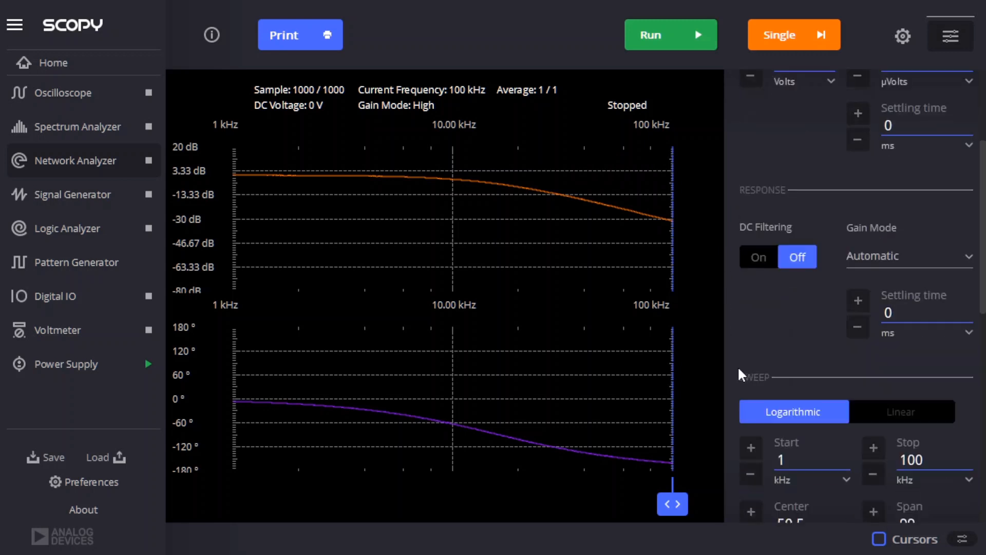
pyautogui.scroll(-3)
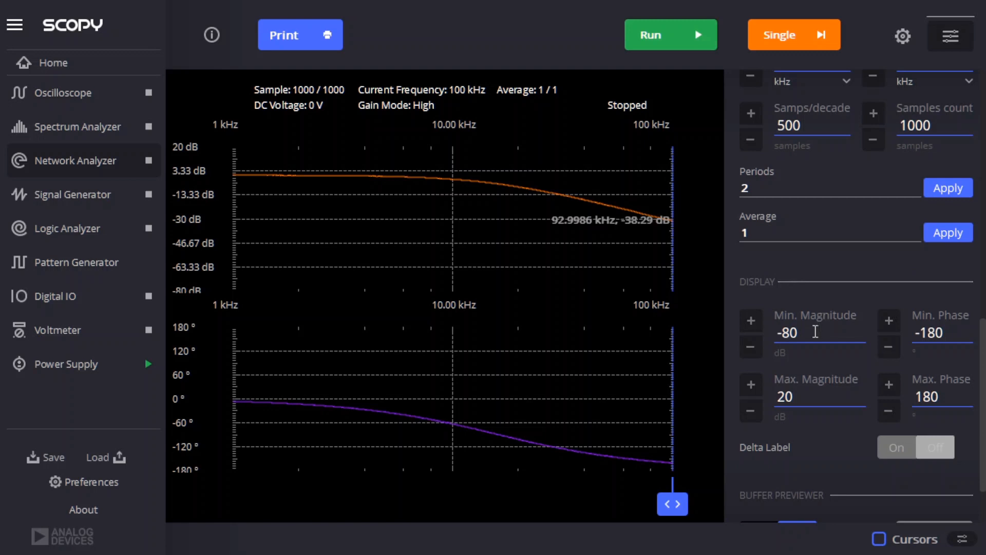
pyautogui.doubleClick(786, 332)
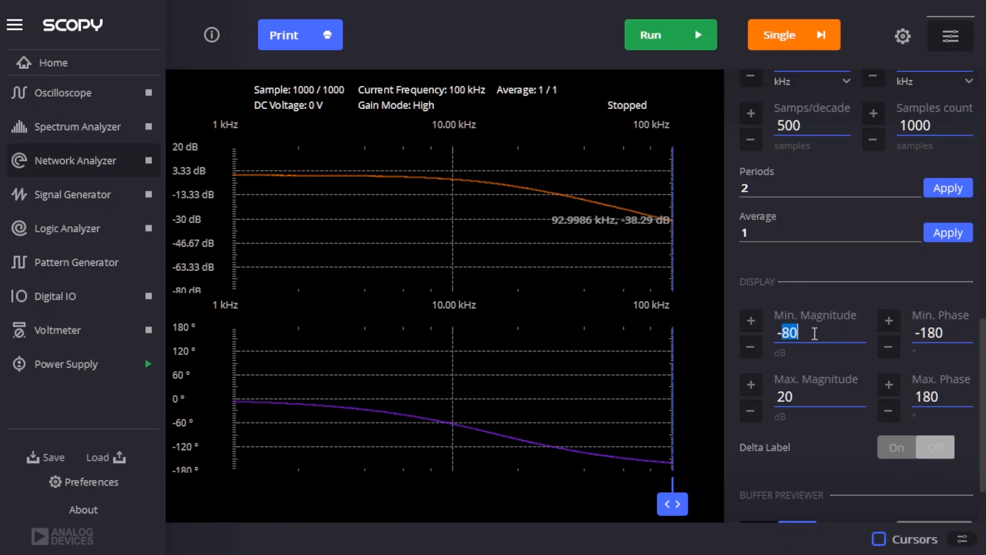
pyautogui.write('-50')
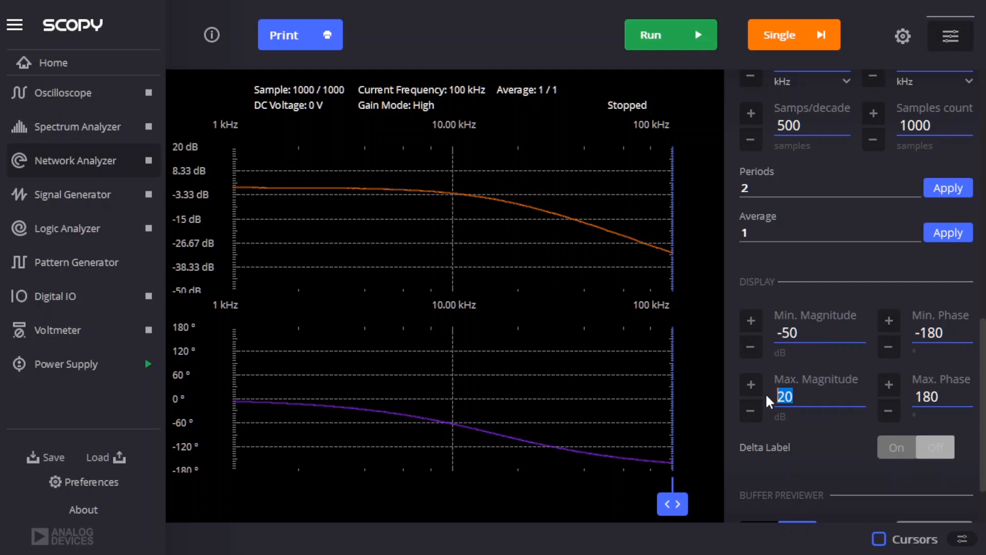
pyautogui.write('5')
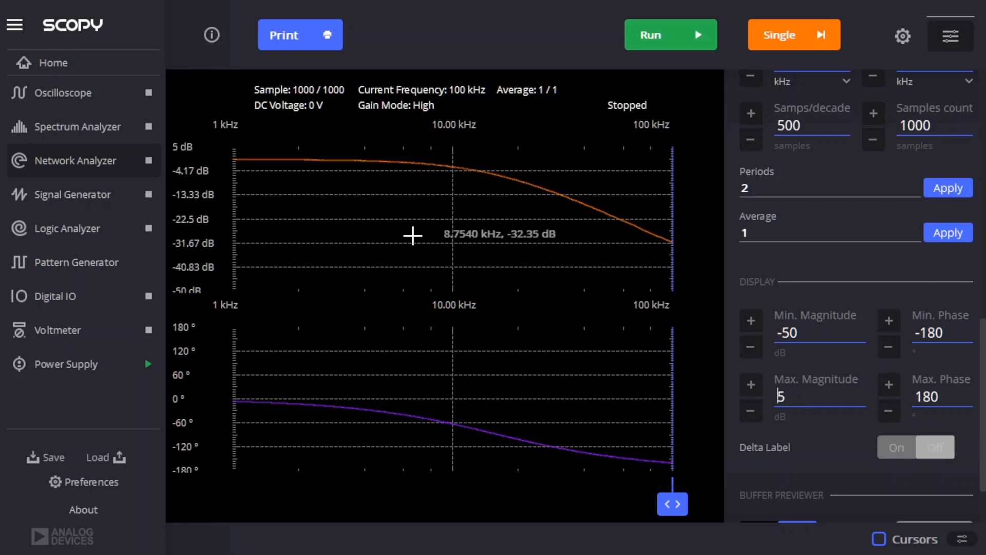
pyautogui.moveTo(626, 202)
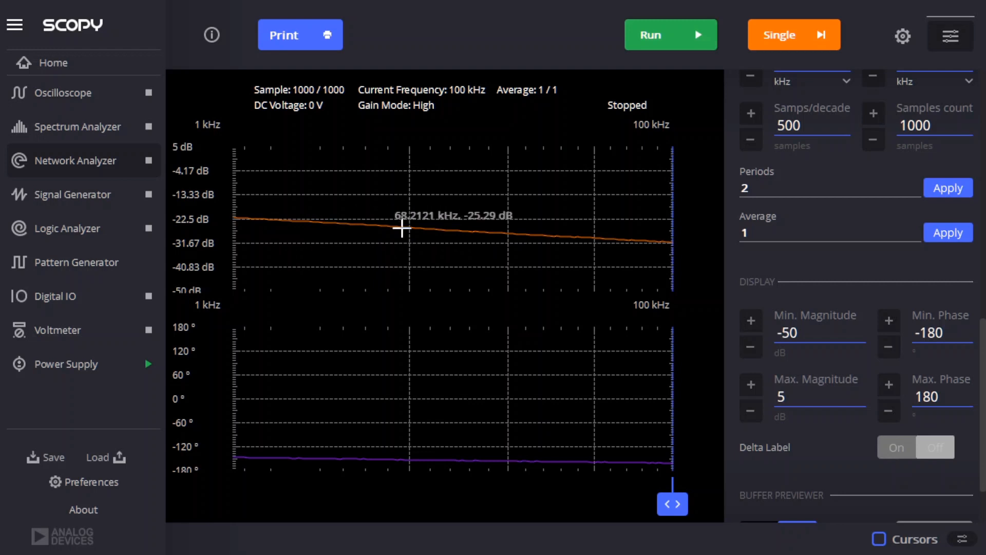
pyautogui.moveTo(546, 180)
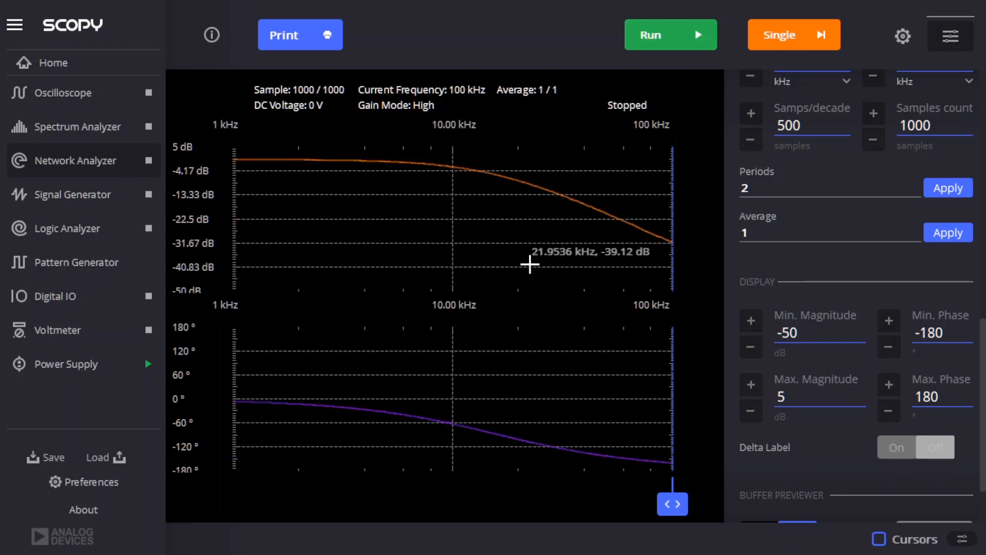
pyautogui.moveTo(242, 154)
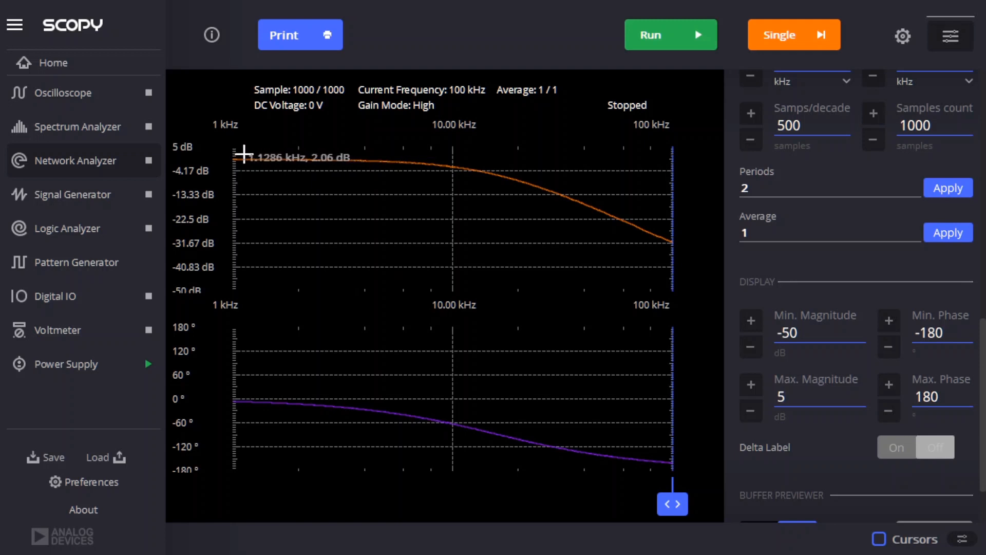
pyautogui.moveTo(685, 254)
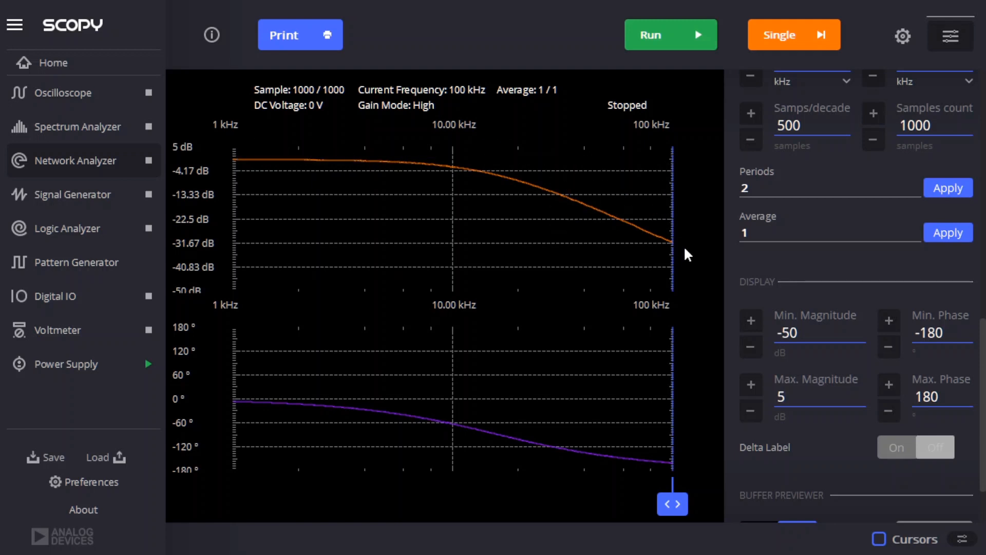
pyautogui.moveTo(788, 436)
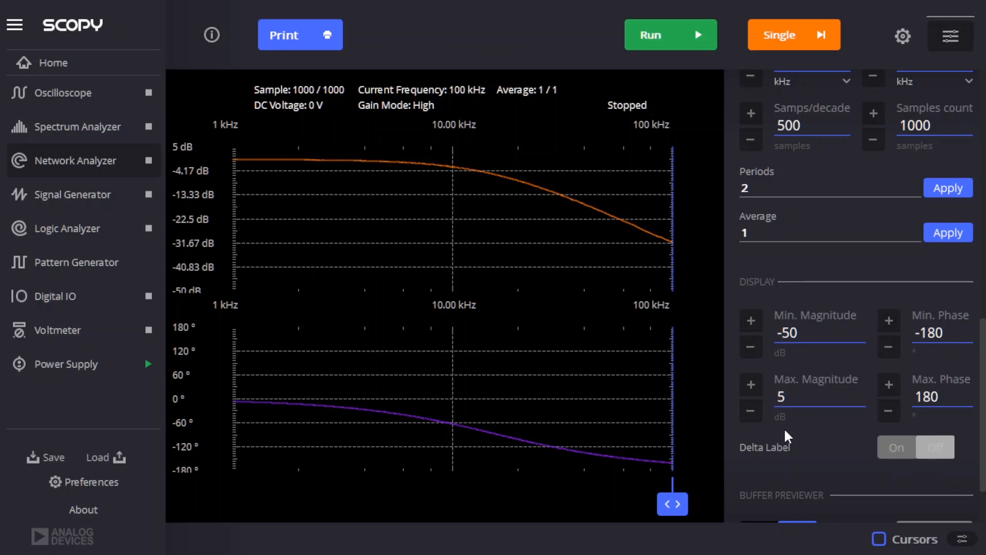